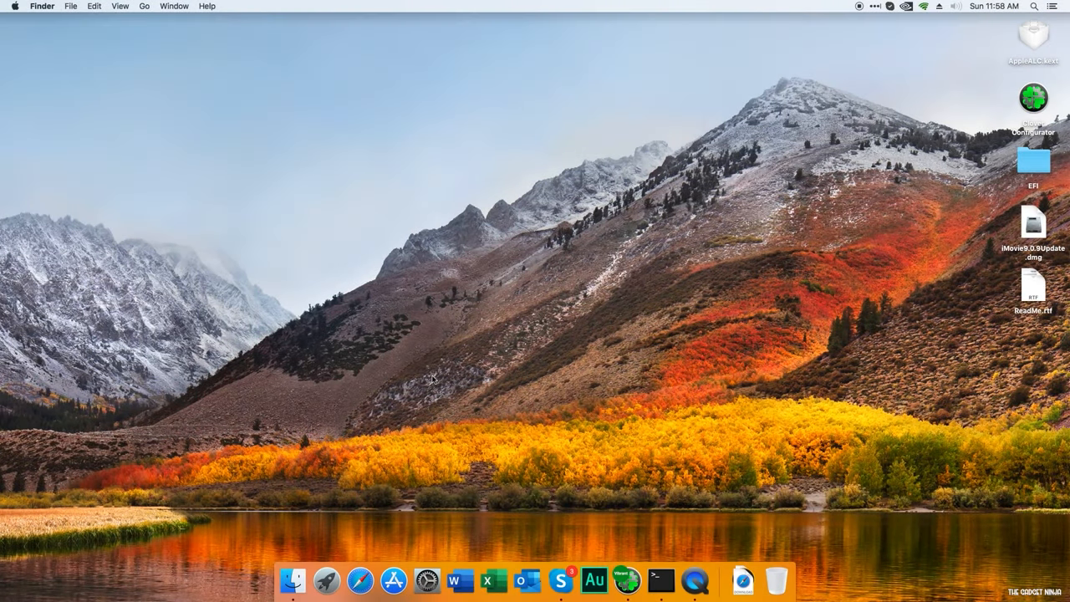
mouse_move(216, 133)
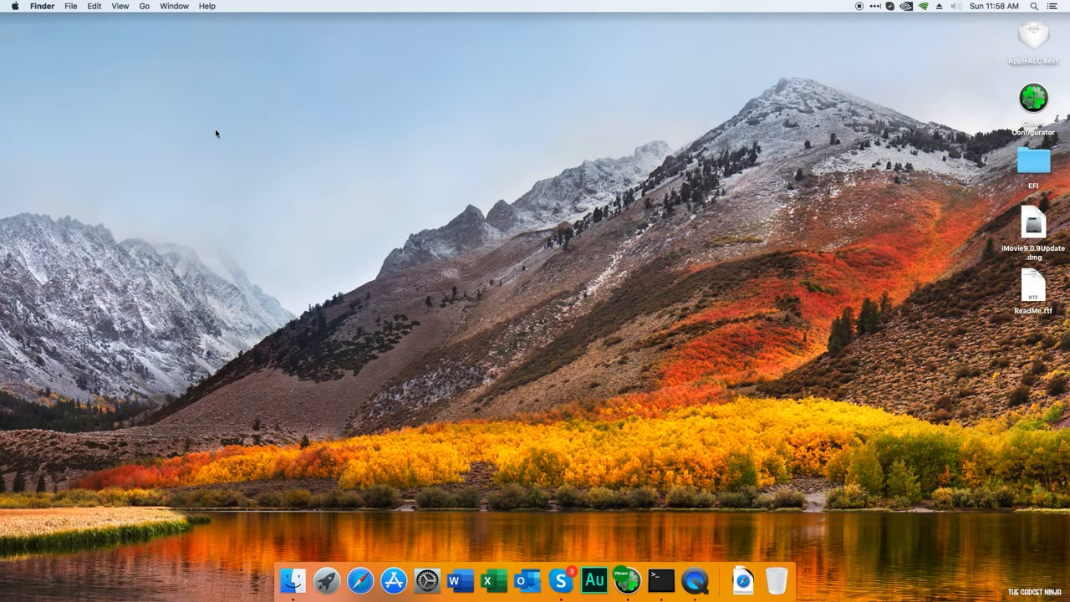
- Check this Mac's macOS version in About This Mac and dismiss the window
left_click(14, 7)
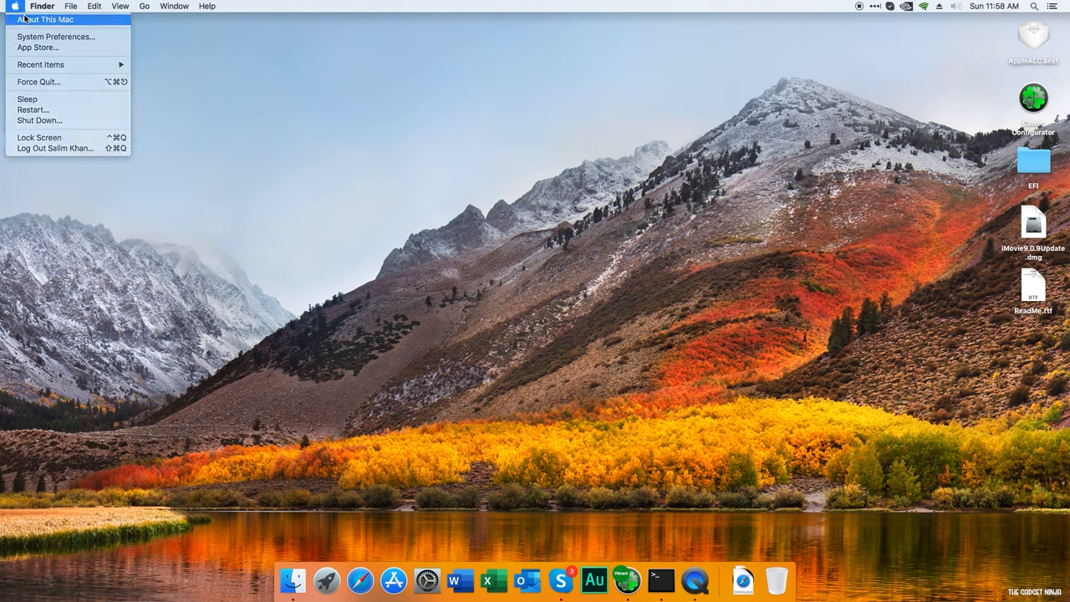
left_click(45, 20)
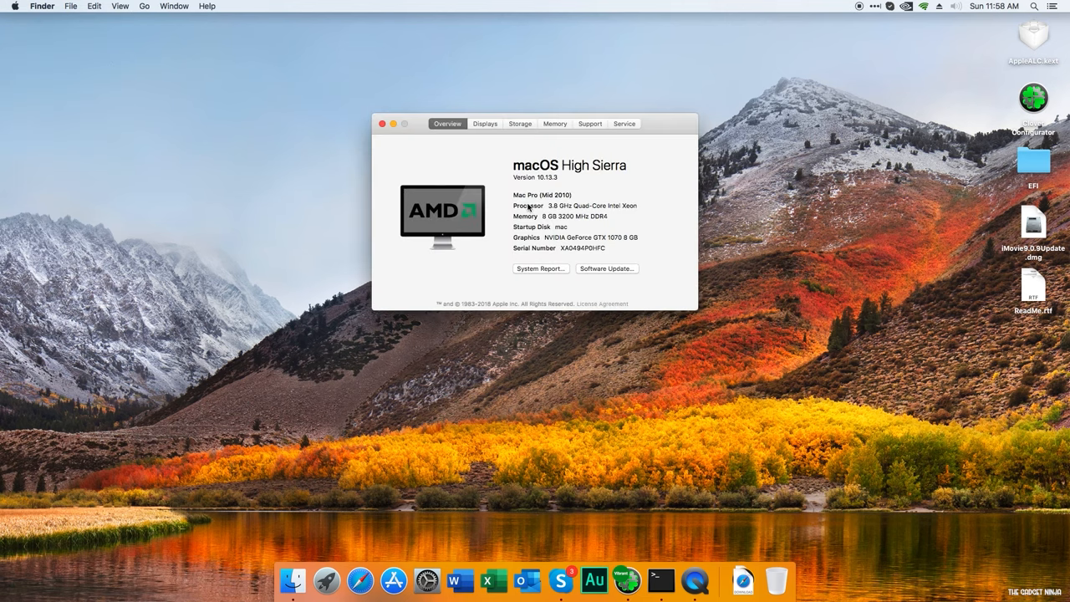
left_click(383, 124)
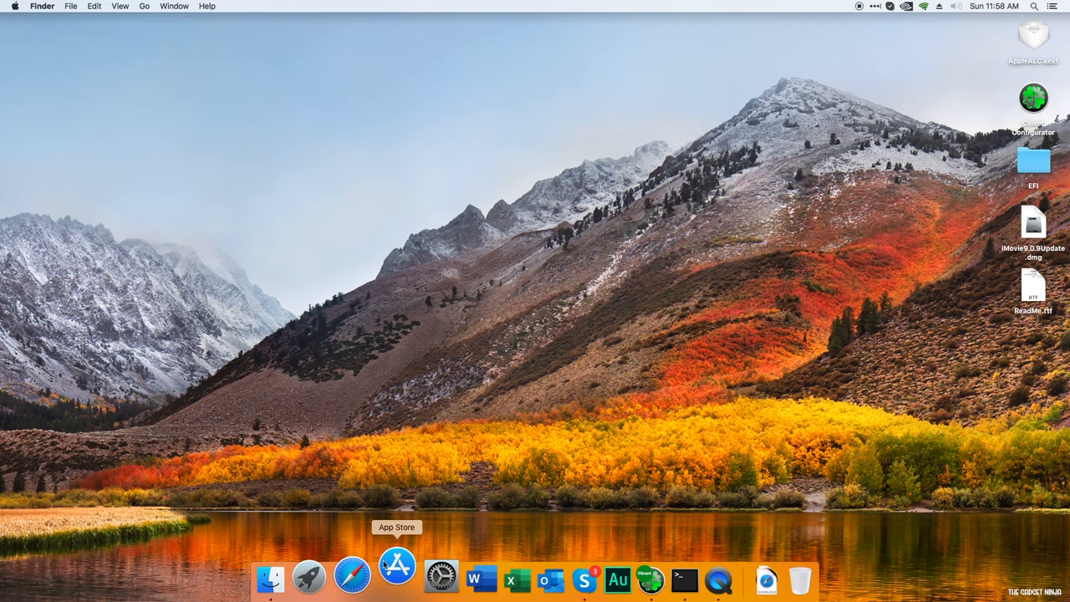
- Search the App Store for 'imov', attempt Get and Install on iMovie, then quit after the 10.14.6 requirement error
left_click(396, 579)
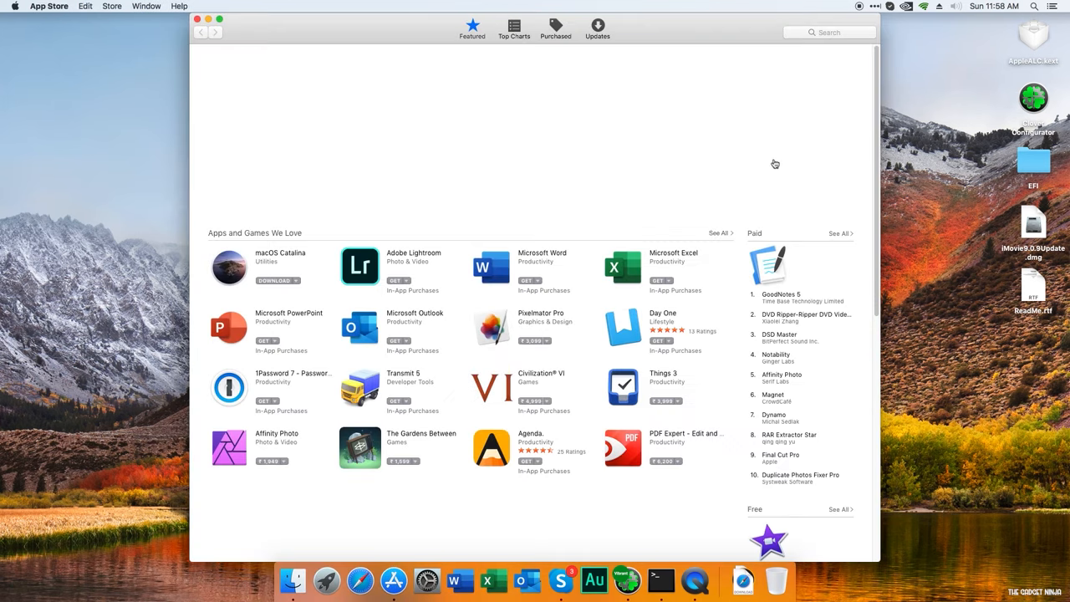
type("imov")
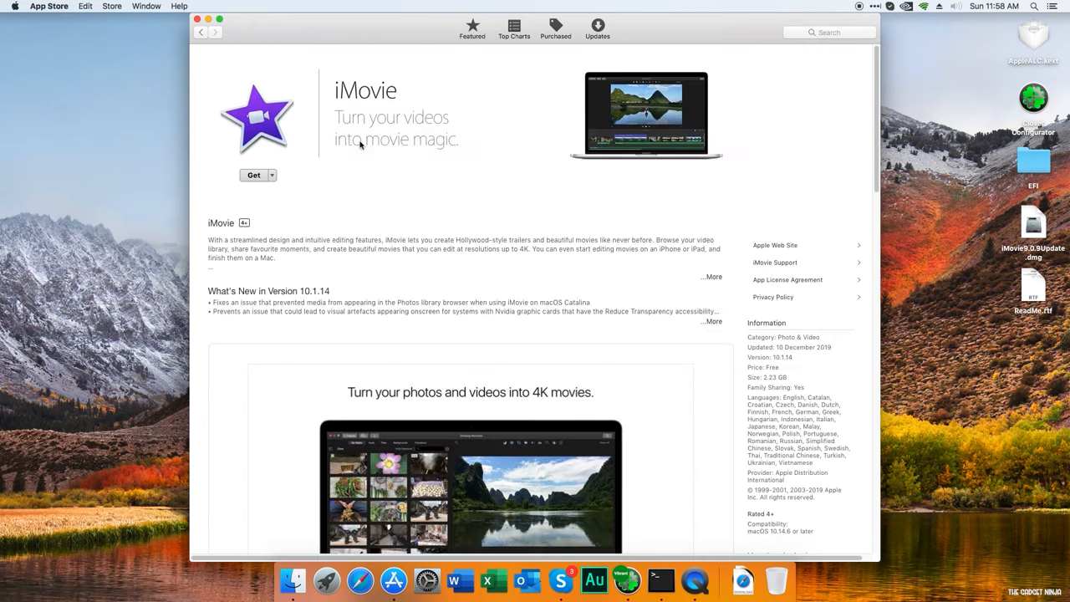
left_click(254, 175)
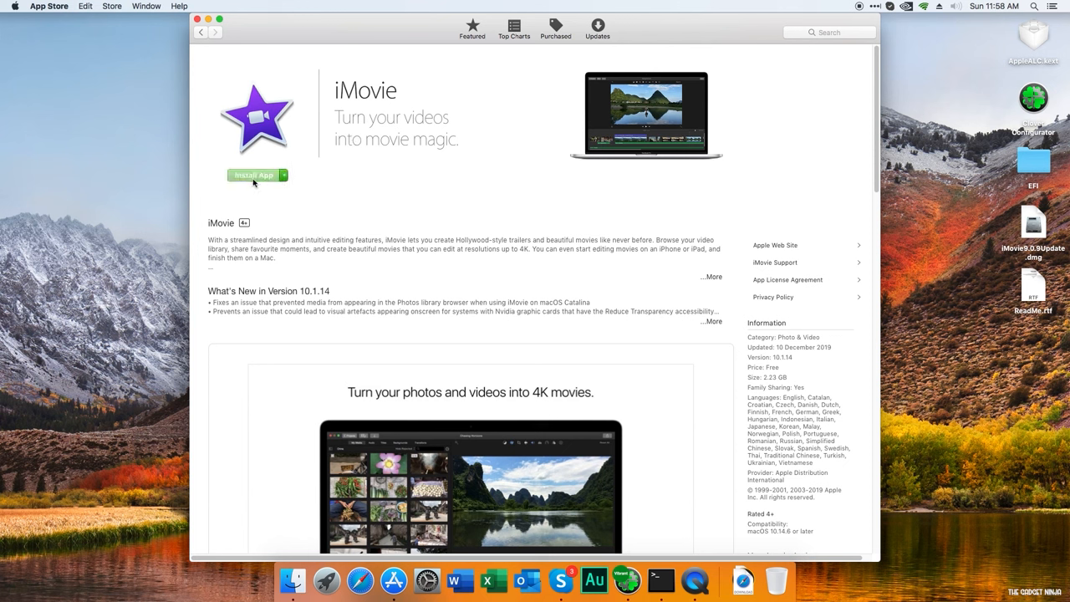
left_click(255, 175)
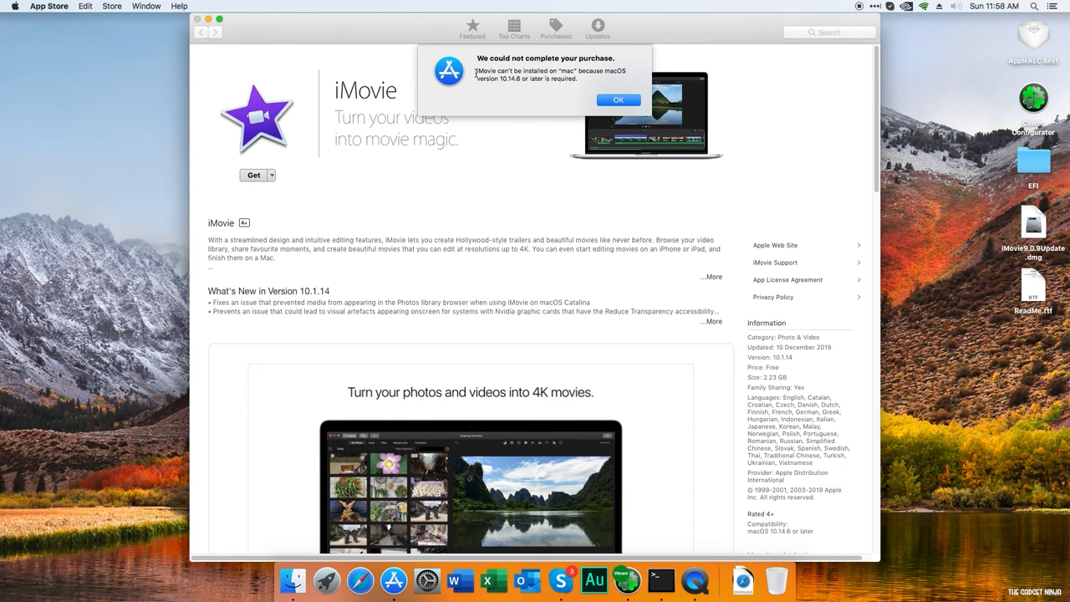
left_click(10, 7)
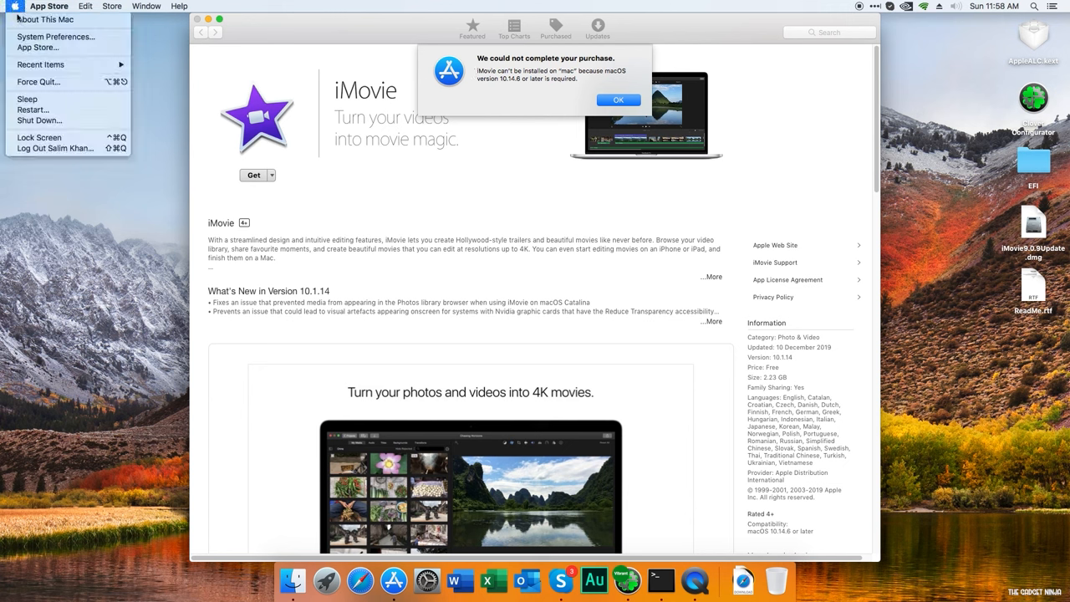
left_click(44, 20)
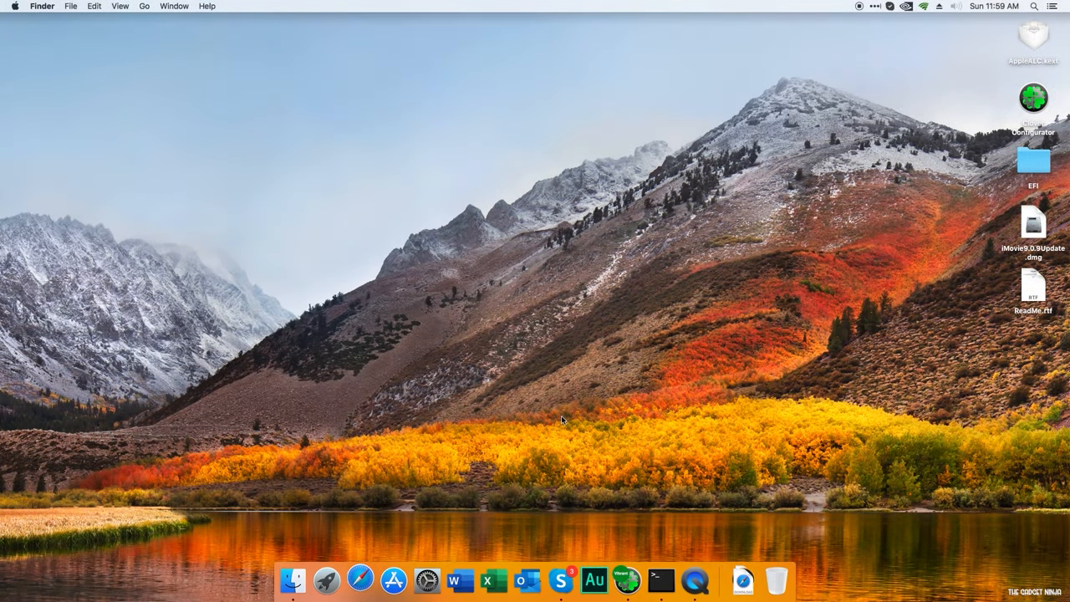
- Launch Safari and load Apple's Support website, scrolled down to the footer links
left_click(361, 579)
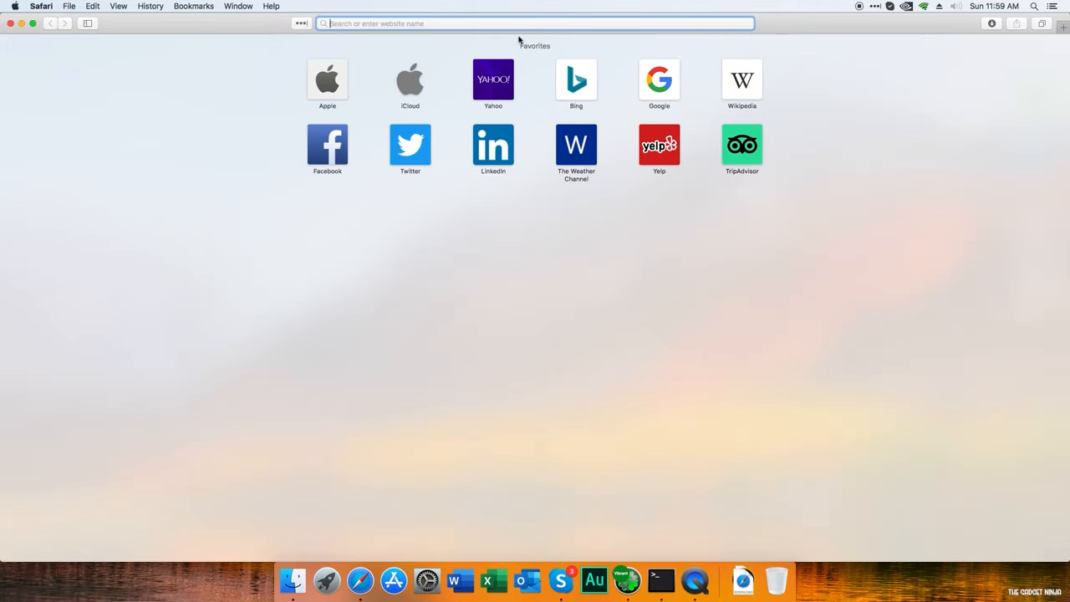
left_click(328, 81)
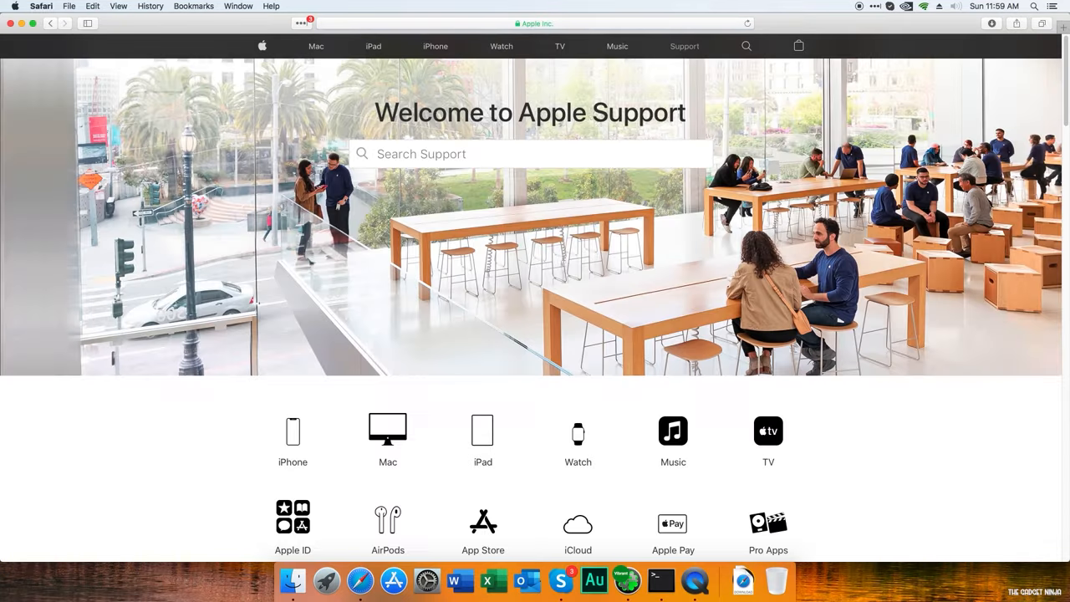
scroll("down", 3)
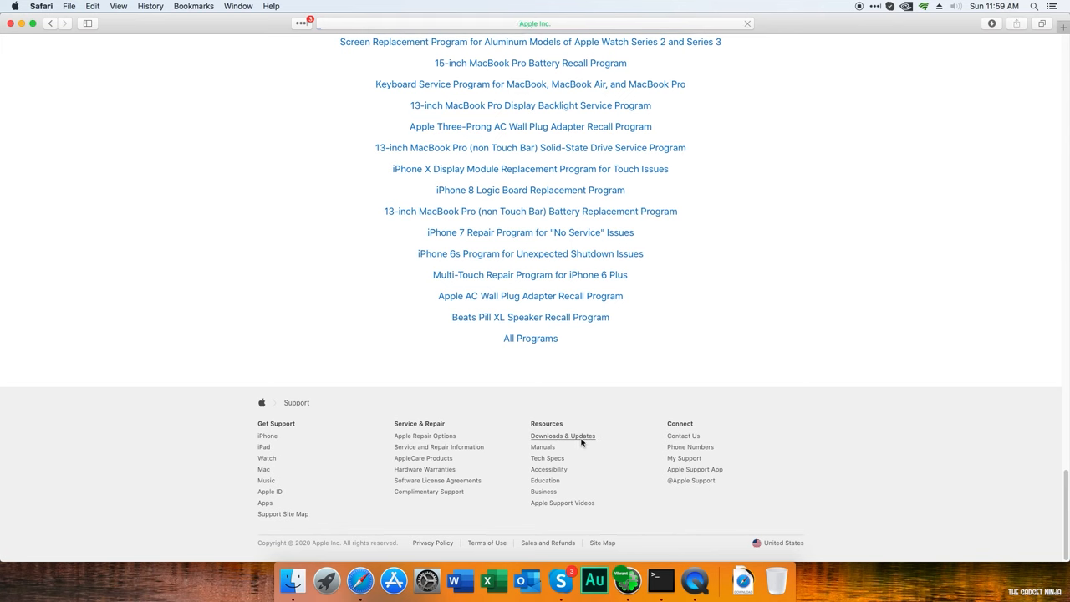
- Search Apple's Downloads & Updates for 'imovie' and download the iMovie 9.0.9 update
left_click(561, 435)
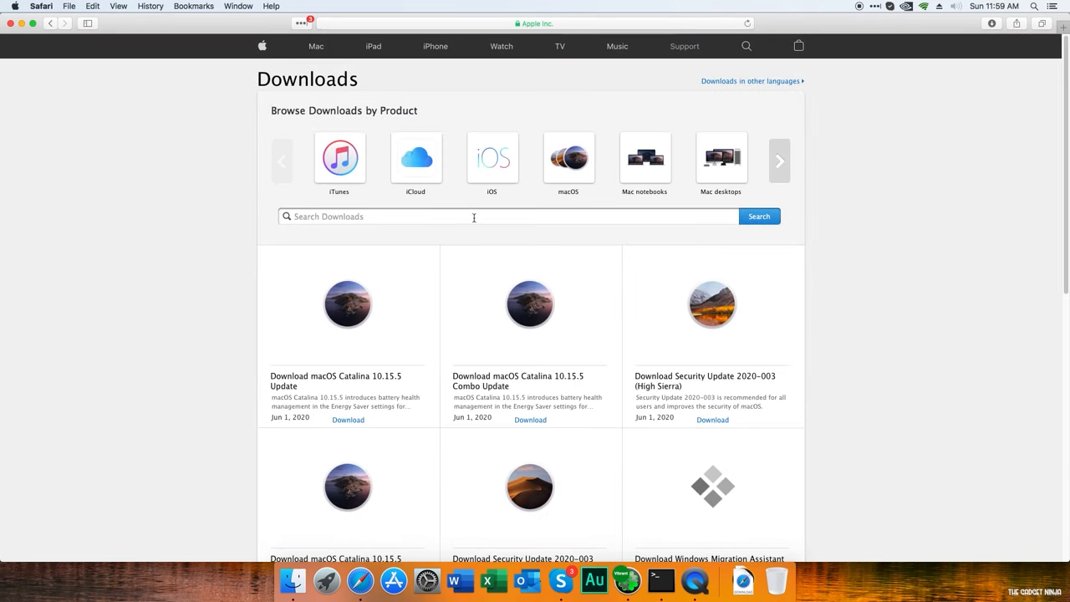
type("imovie")
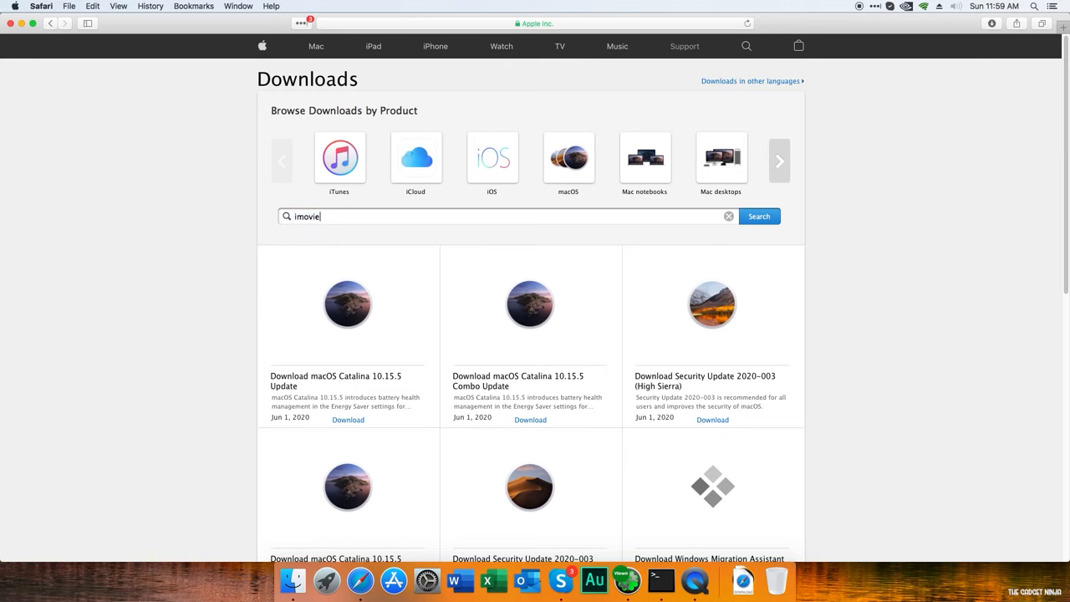
left_click(759, 216)
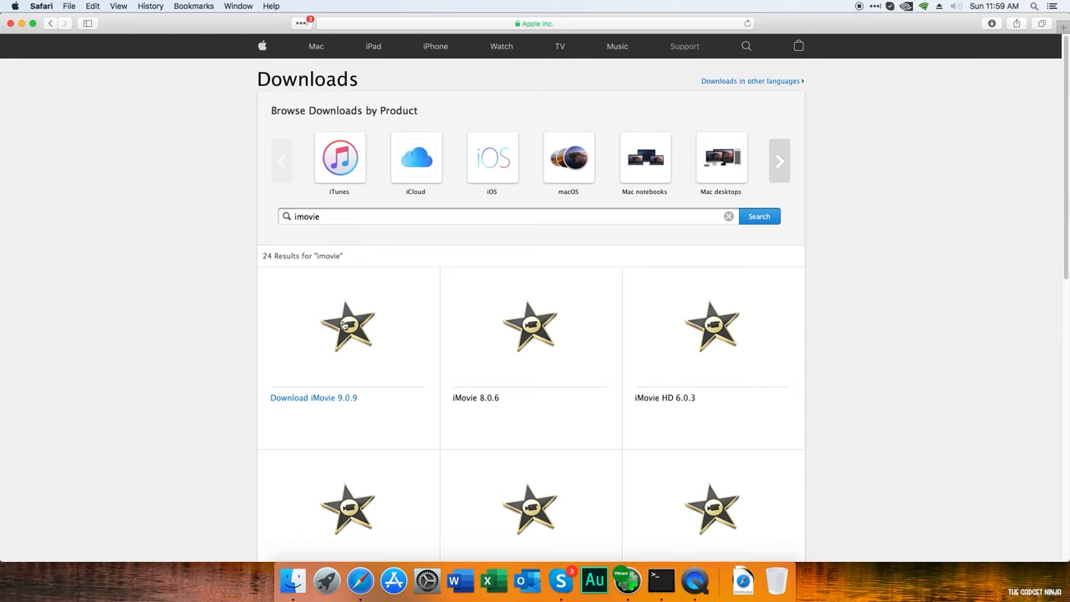
left_click(315, 398)
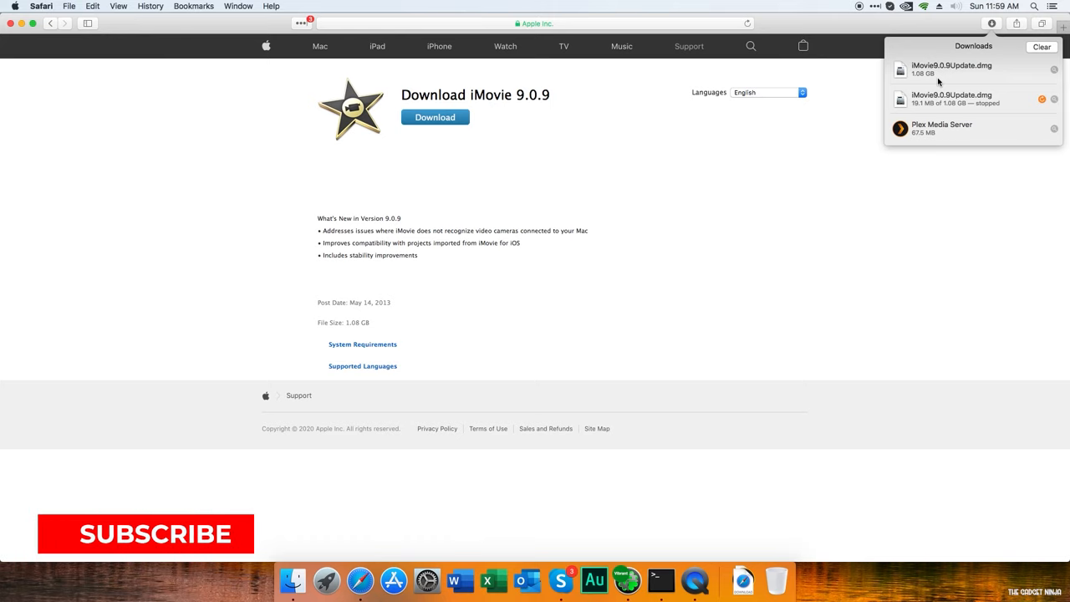
- Reveal the downloaded iMovie 9.0.9 update file in Finder
right_click(950, 70)
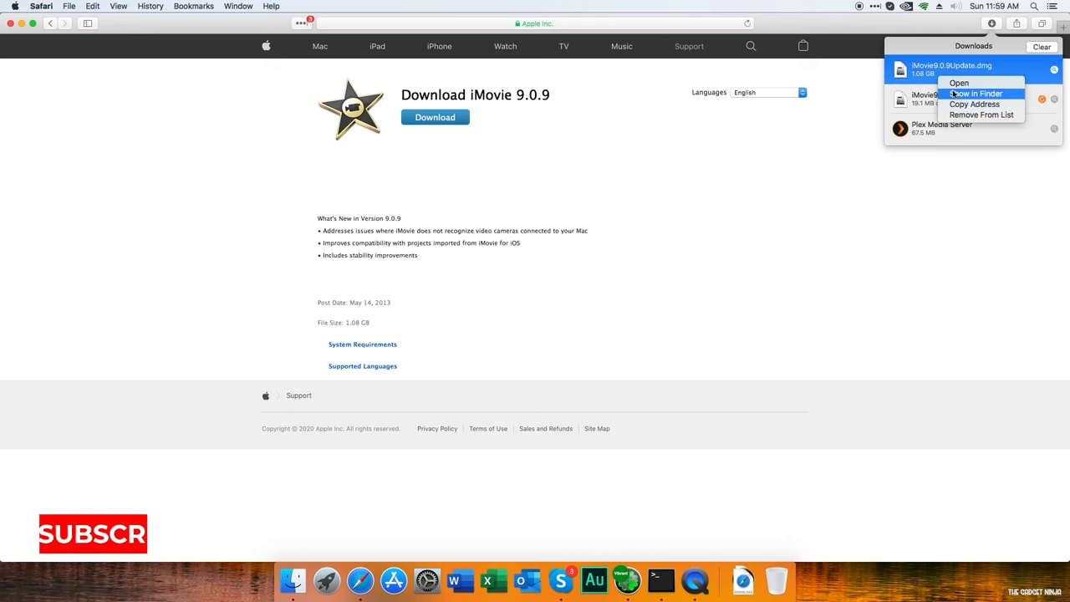
left_click(976, 94)
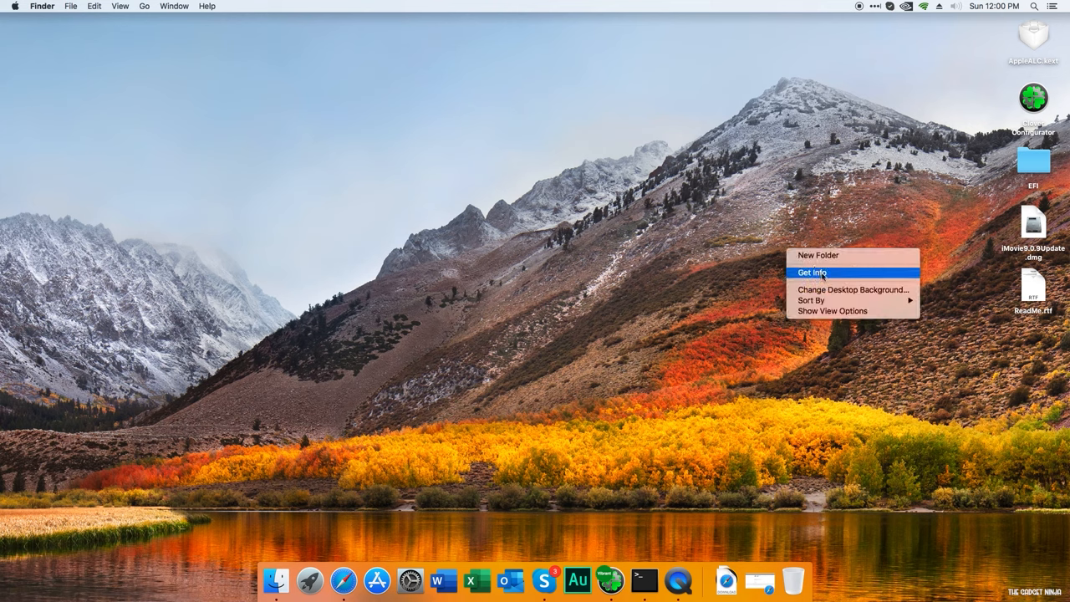
- Create a new iMovie folder on the desktop and mount iMovie9.0.9Update.dmg, moving its window aside
left_click(817, 254)
type("iMovie")
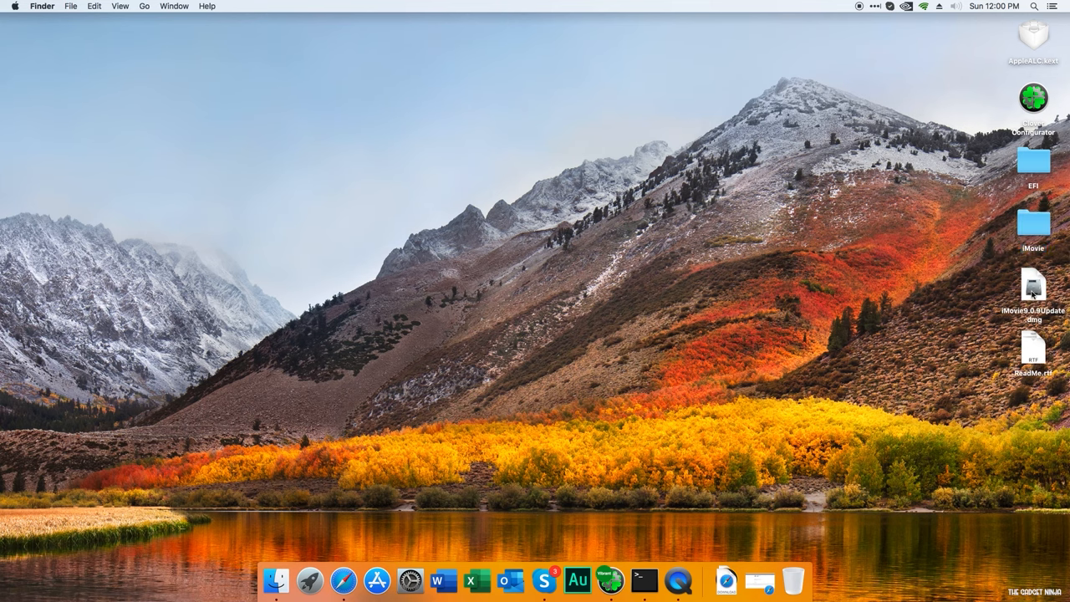
left_click(1033, 287)
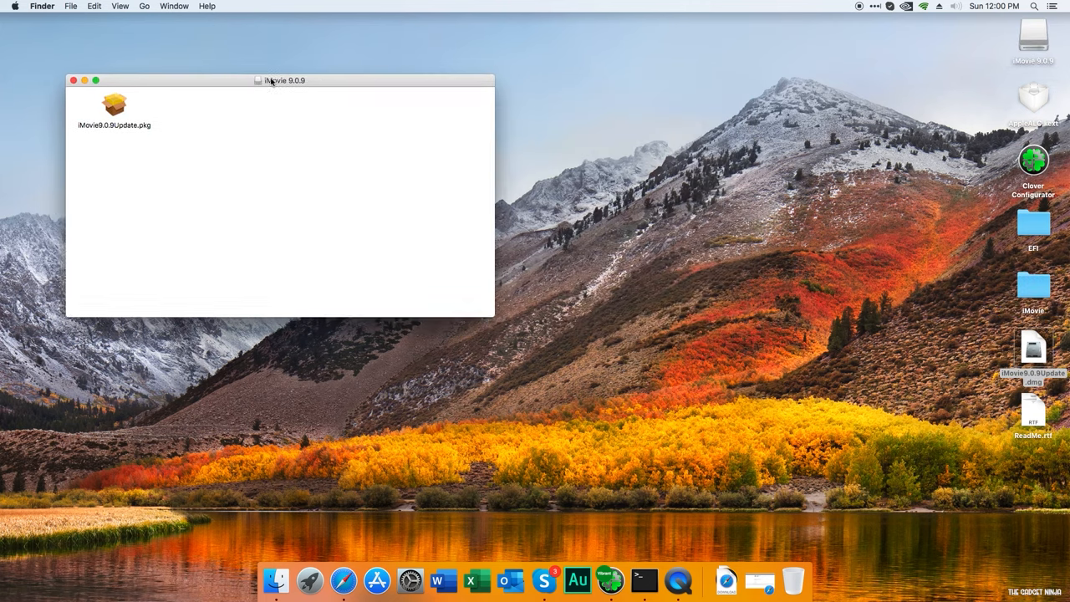
left_click_drag(280, 80, 326, 83)
type("qui")
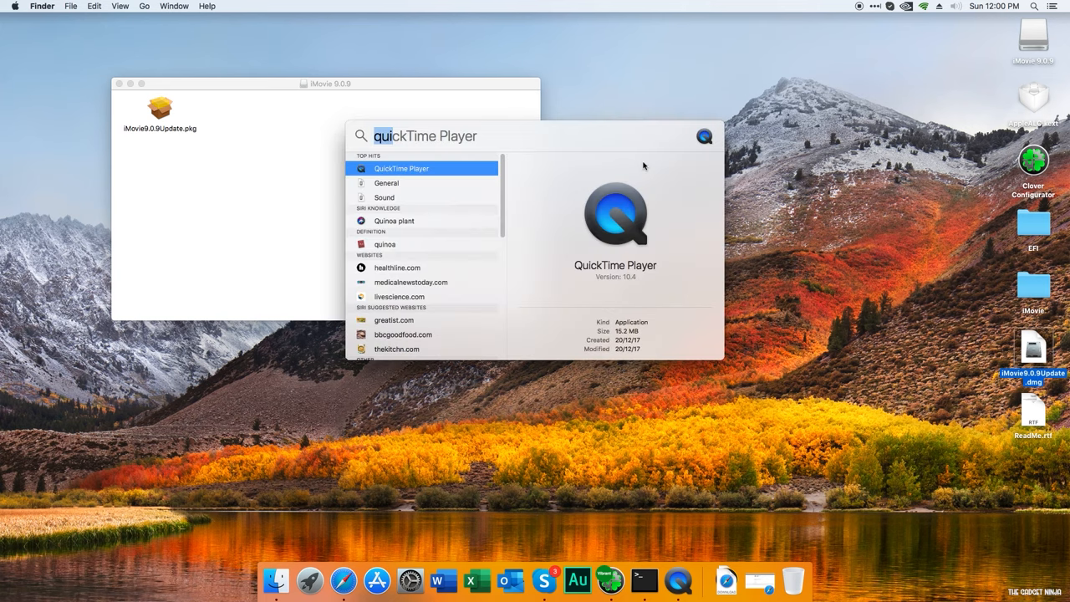
- Bring up a Terminal window and position it so the mounted package stays visible
type("textEdit")
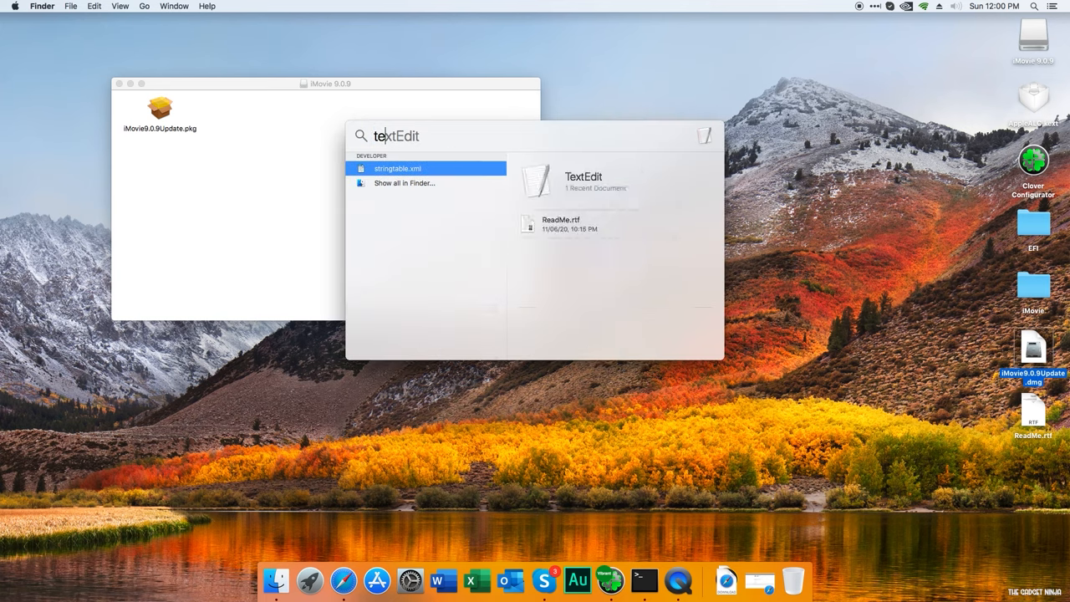
left_click(644, 580)
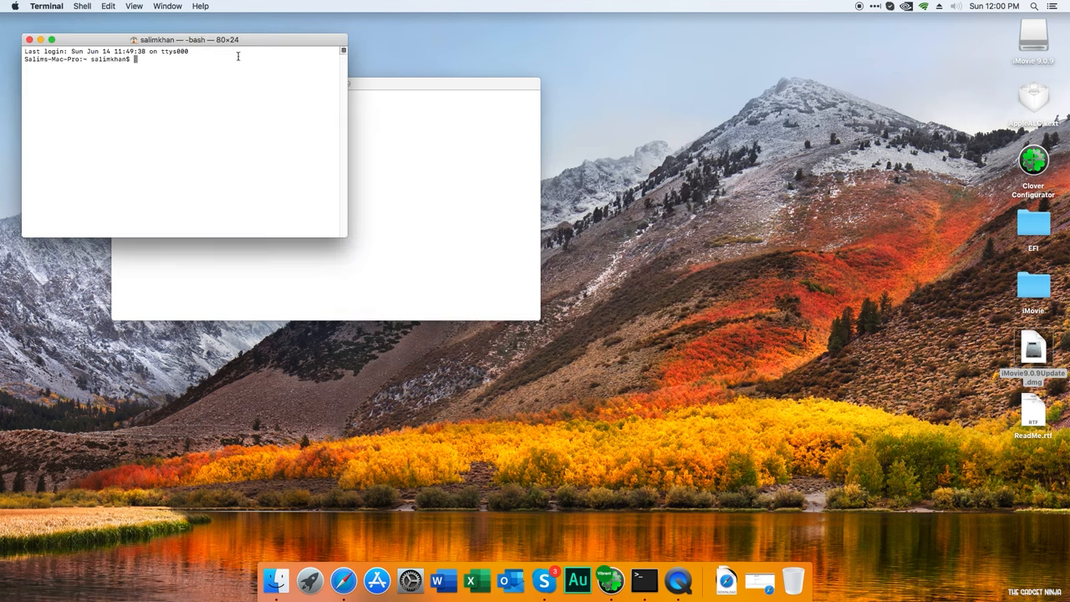
left_click_drag(187, 40, 608, 199)
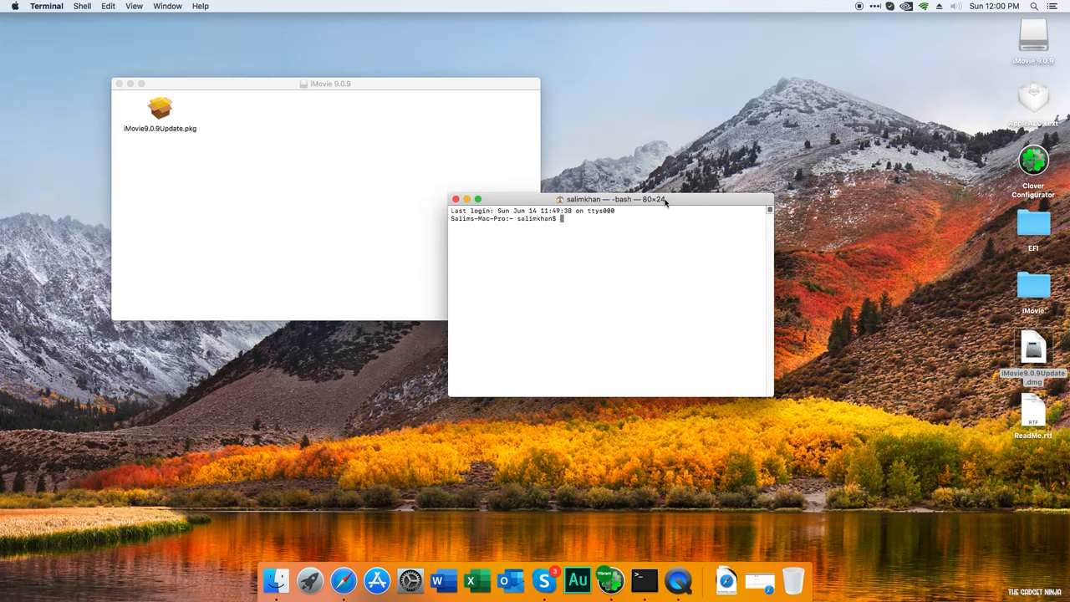
- Run pkgutil --expand on iMovie9.0.9Update.pkg with the Desktop iMovie folder as destination
type("pkgu")
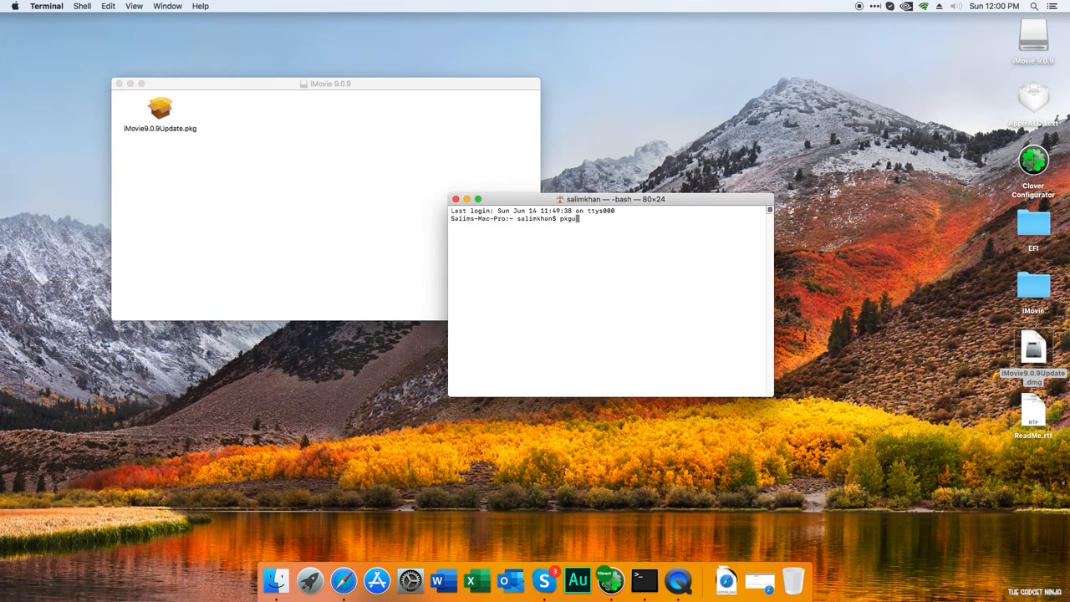
type("til")
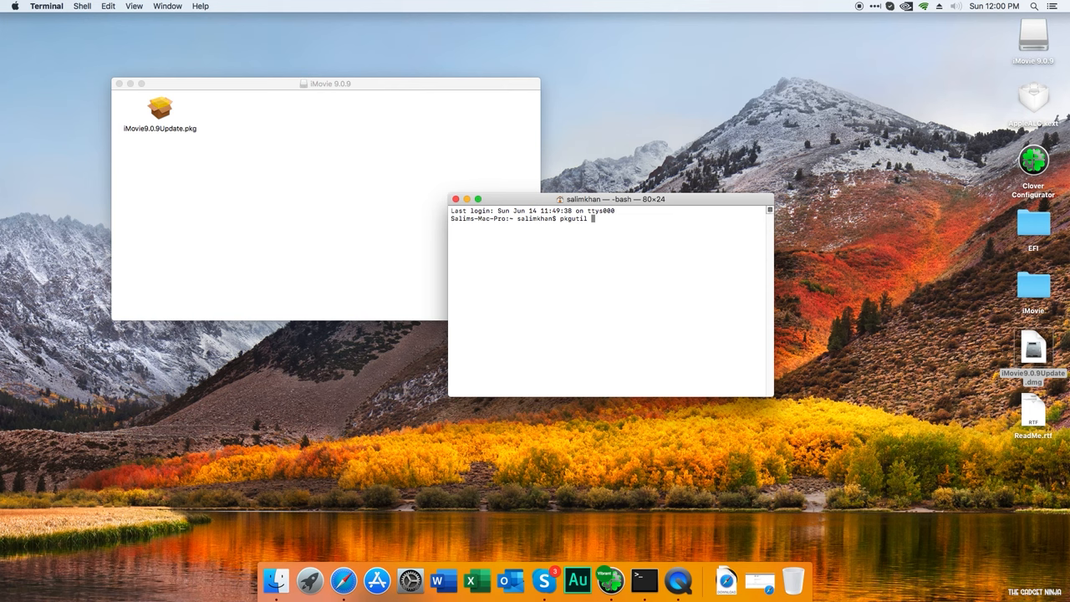
type("--expand /Volumes/iMovie\\ 9.0.9/iMovie9.0.9Update.pkg")
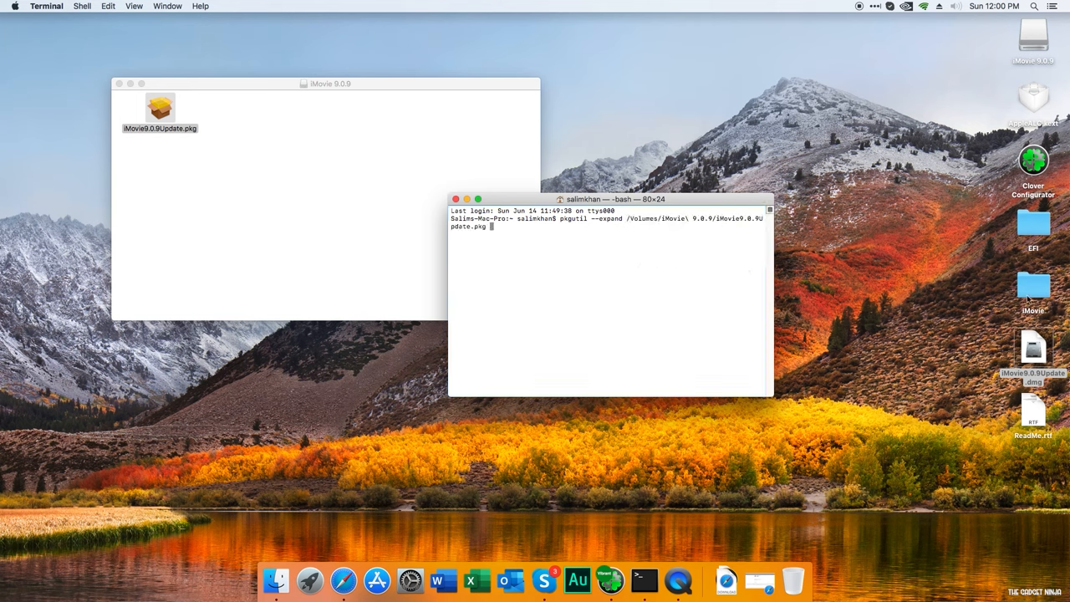
left_click(1034, 288)
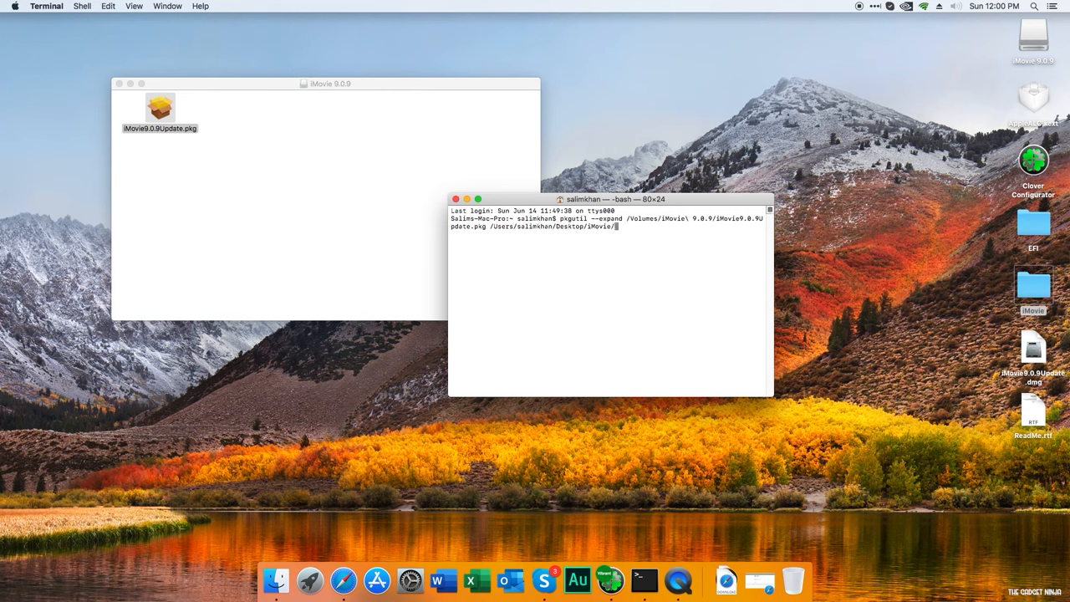
type("iMovie")
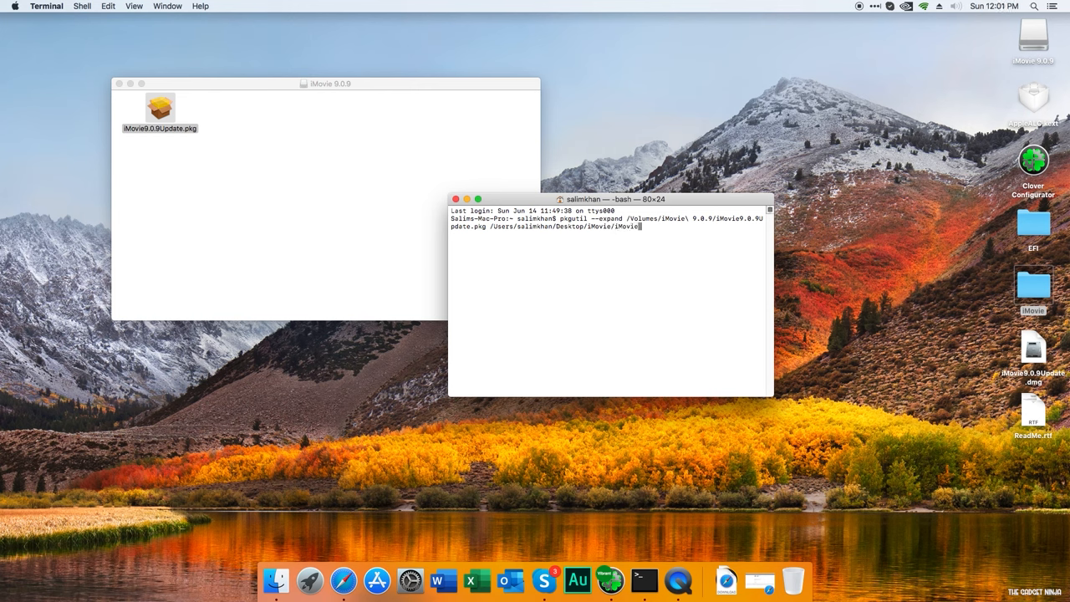
key("Return")
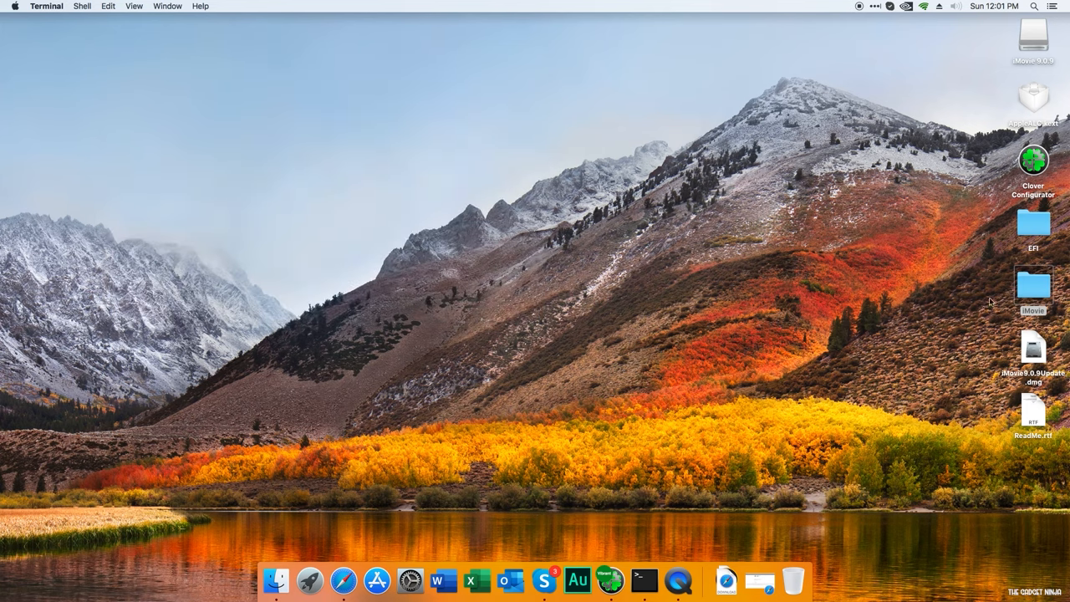
- Go into the desktop iMovie folder and show the expanded update package's contents
double_click(1034, 284)
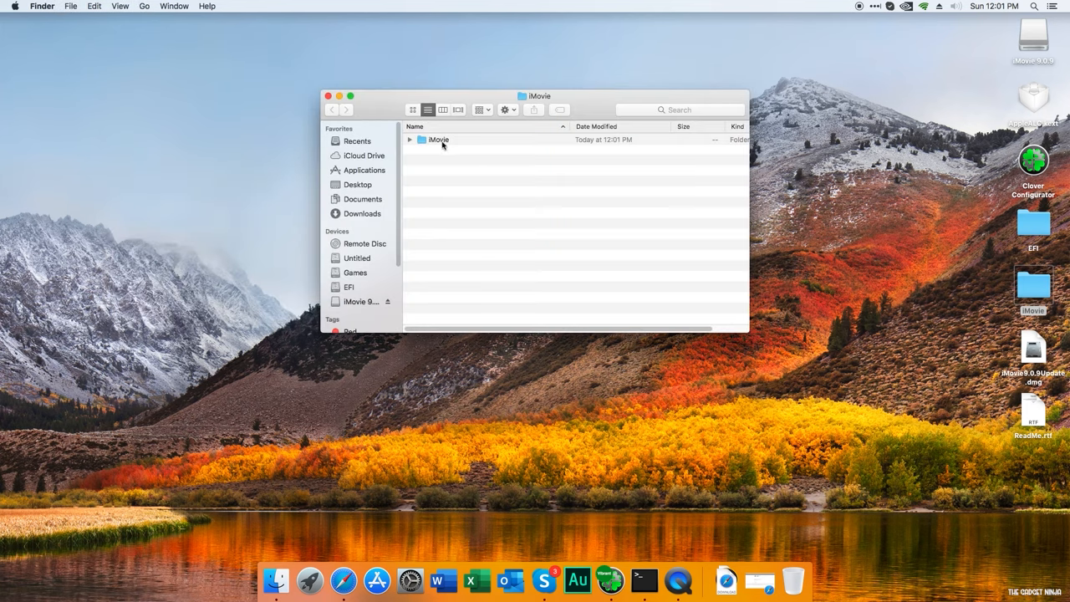
mouse_move(453, 149)
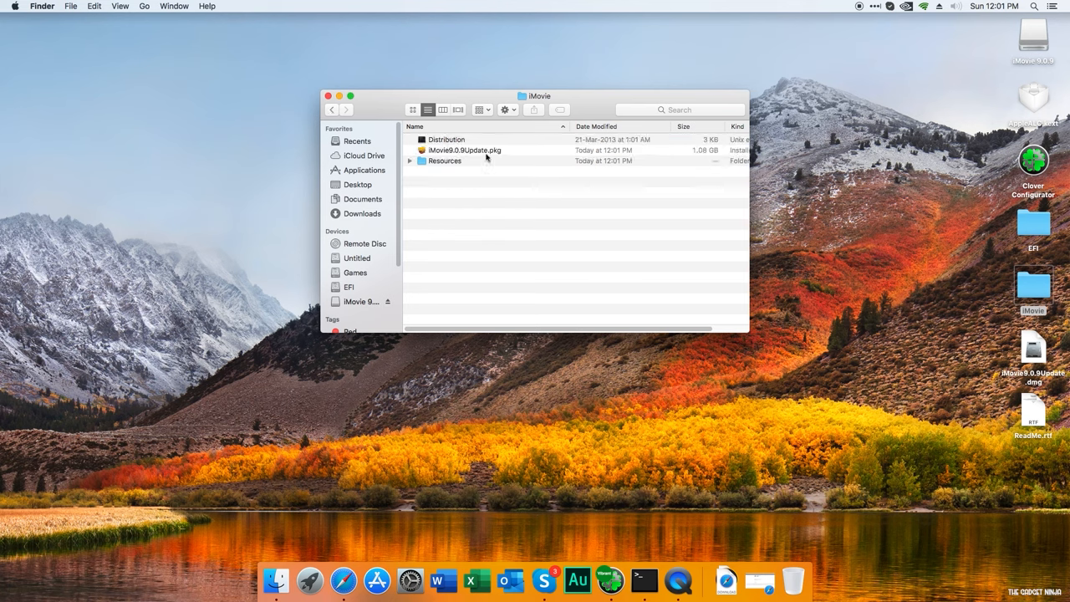
mouse_move(467, 152)
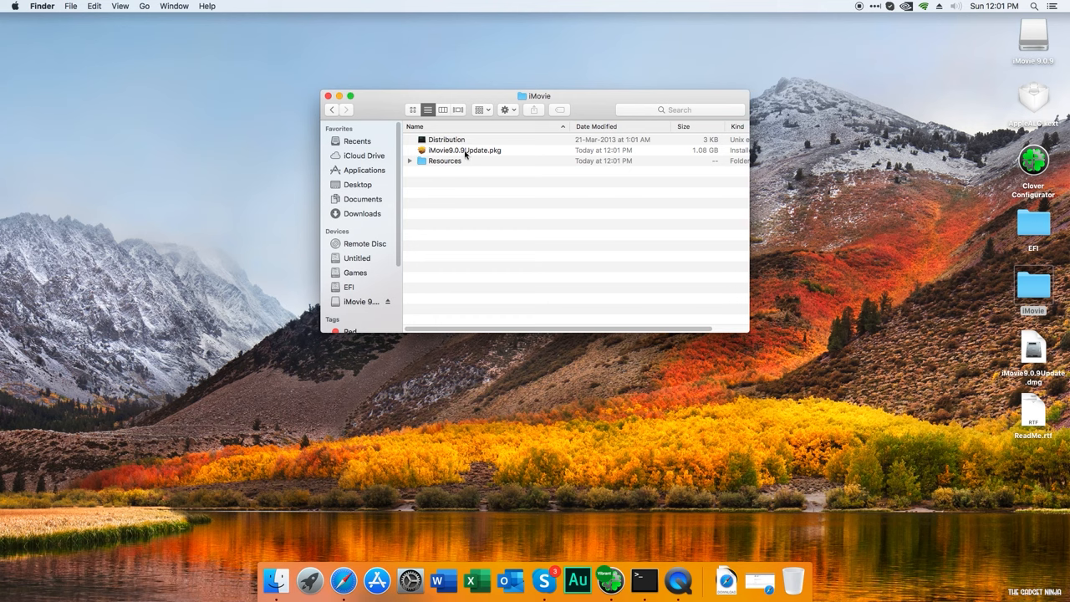
right_click(465, 151)
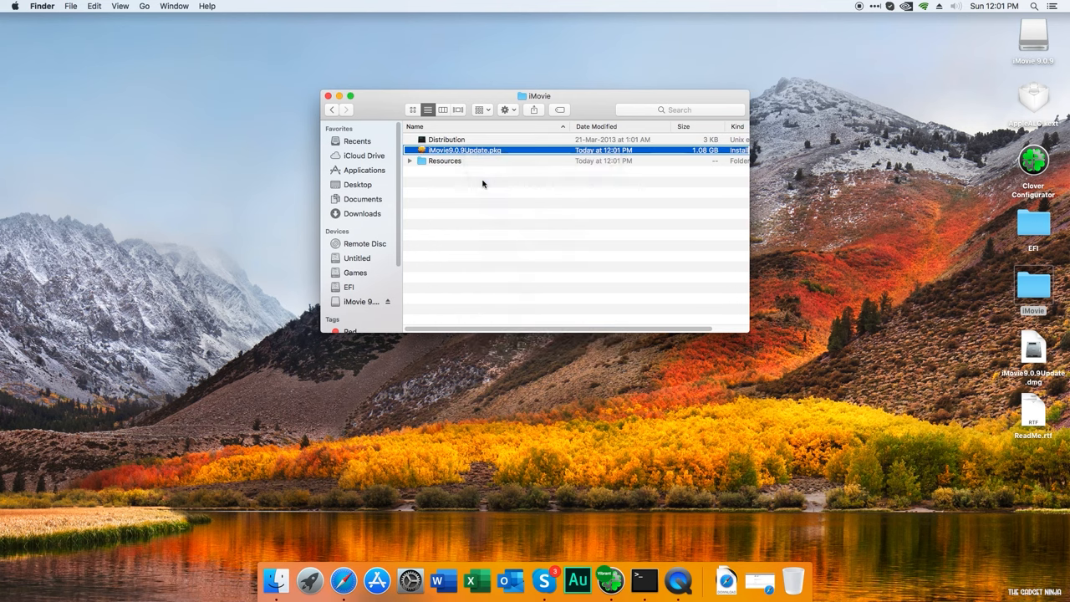
double_click(465, 150)
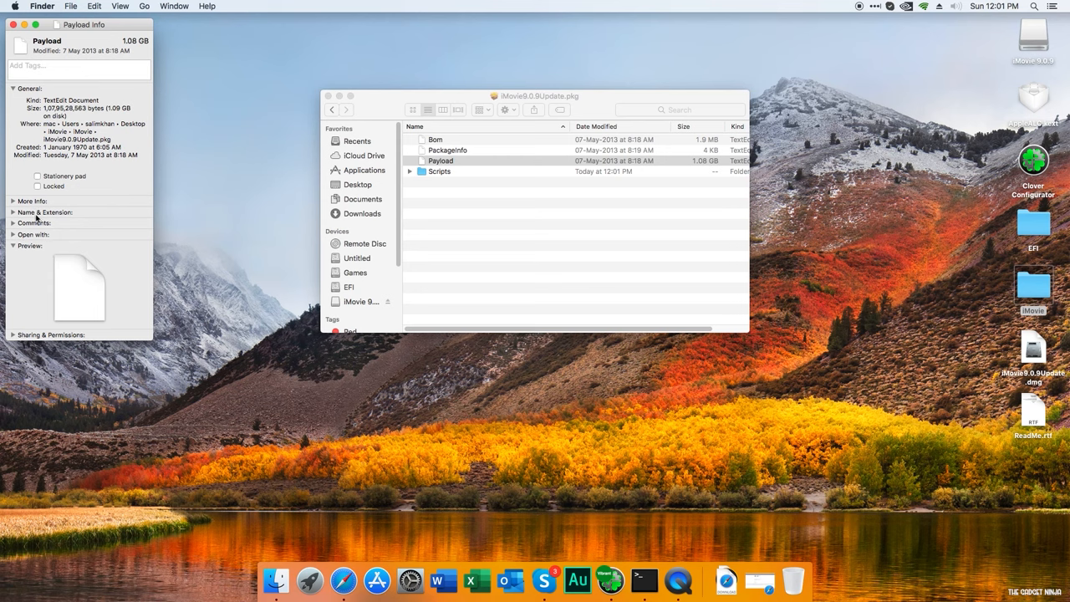
- Rename Payload to Payload.zip via Name & Extension and start extracting it
left_click(13, 211)
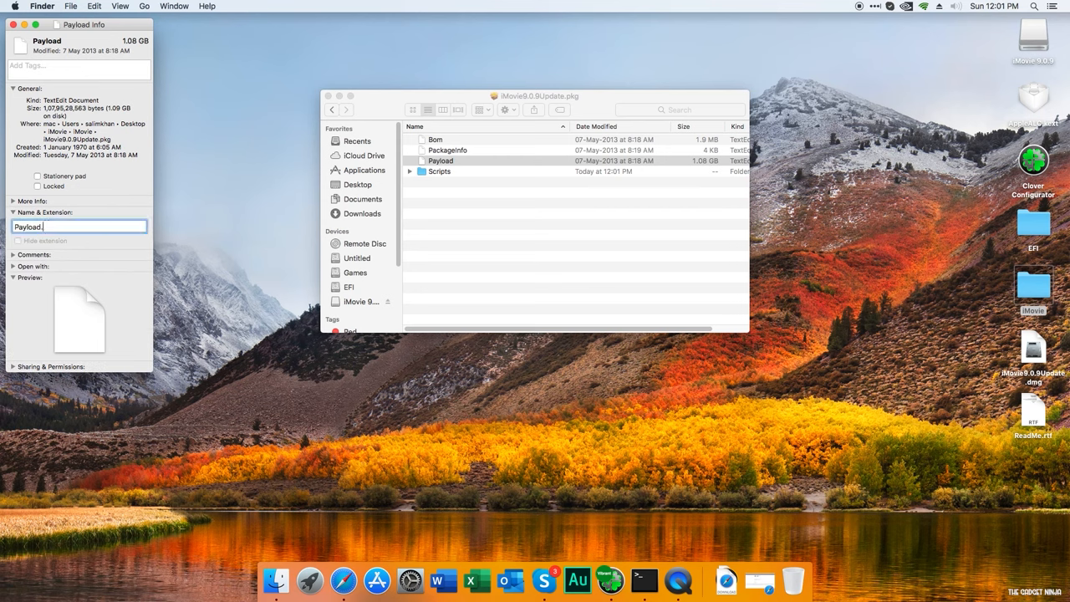
type("zip")
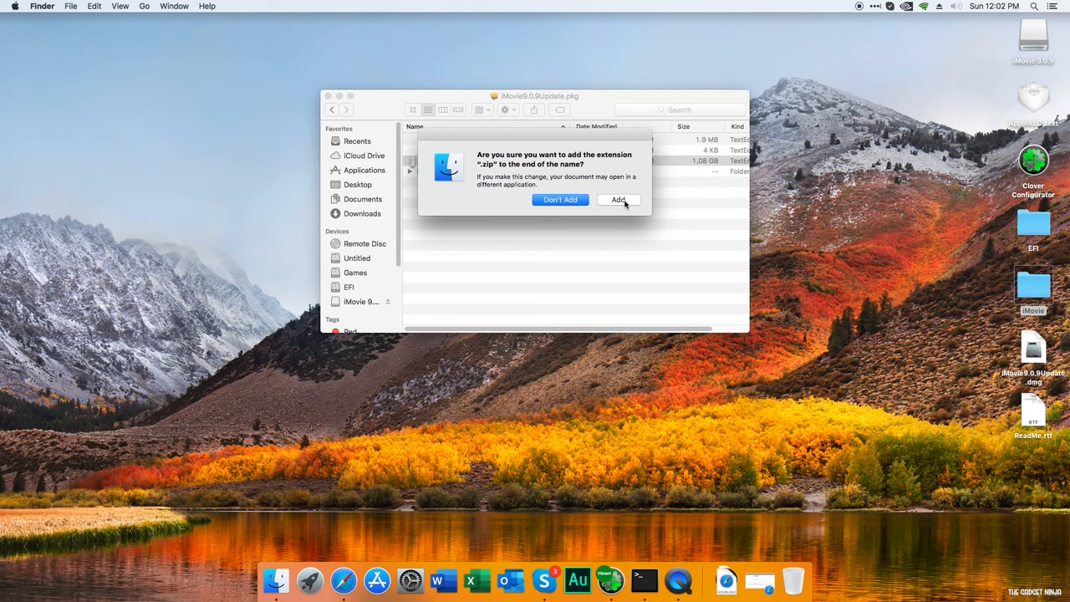
left_click(619, 199)
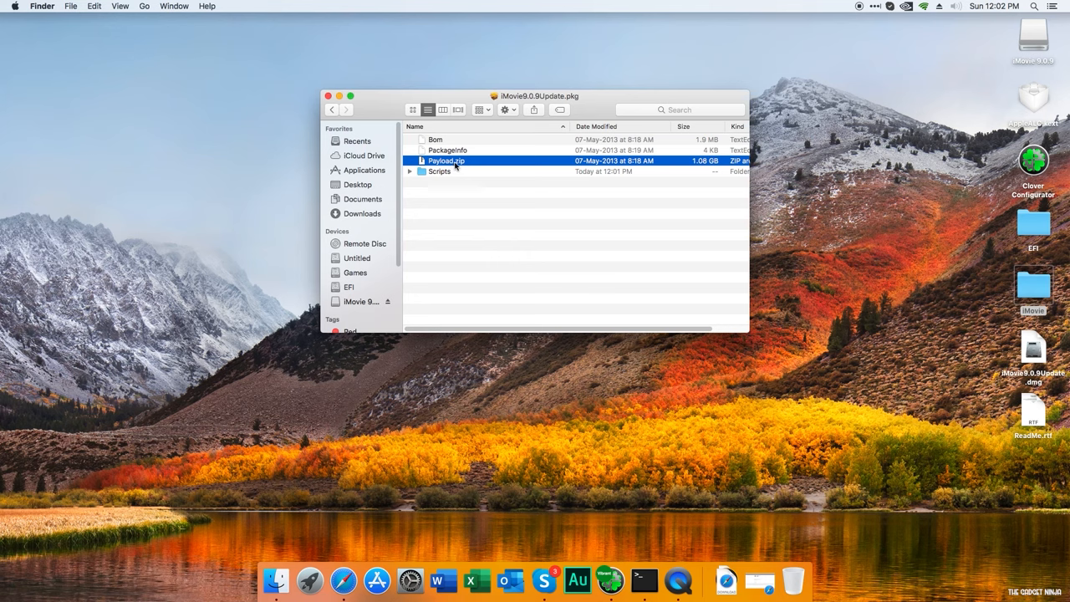
double_click(447, 160)
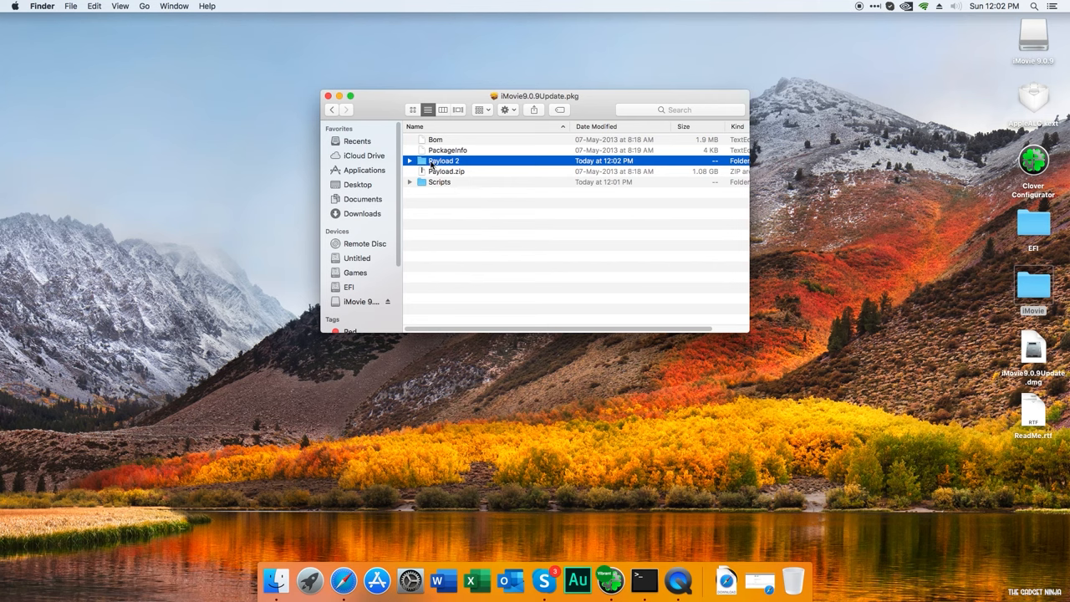
- Browse into the extracted Payload 2 folder and its Applications folder
double_click(445, 161)
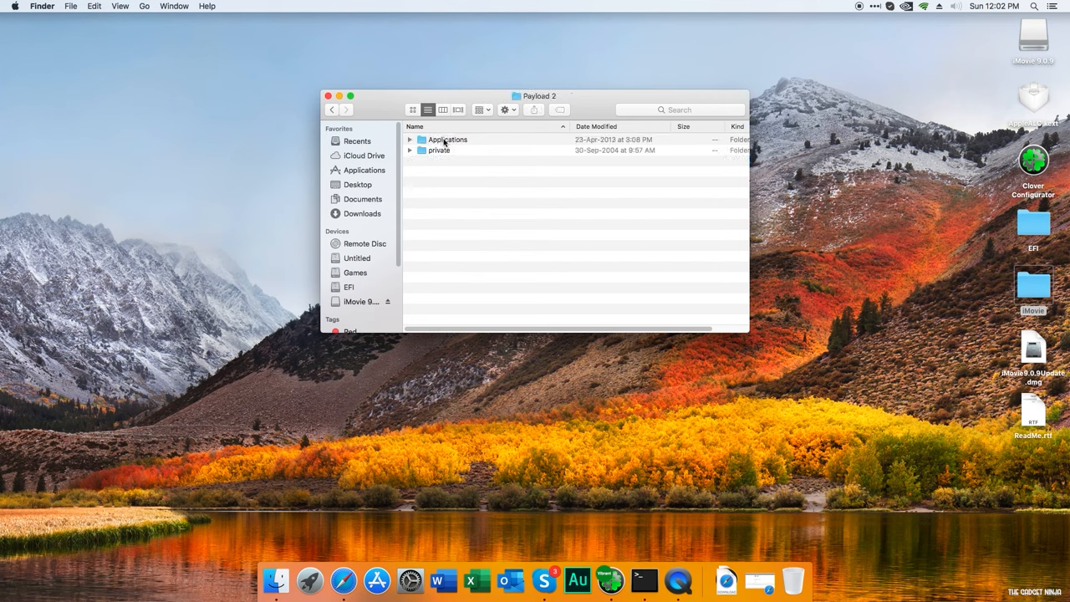
double_click(446, 140)
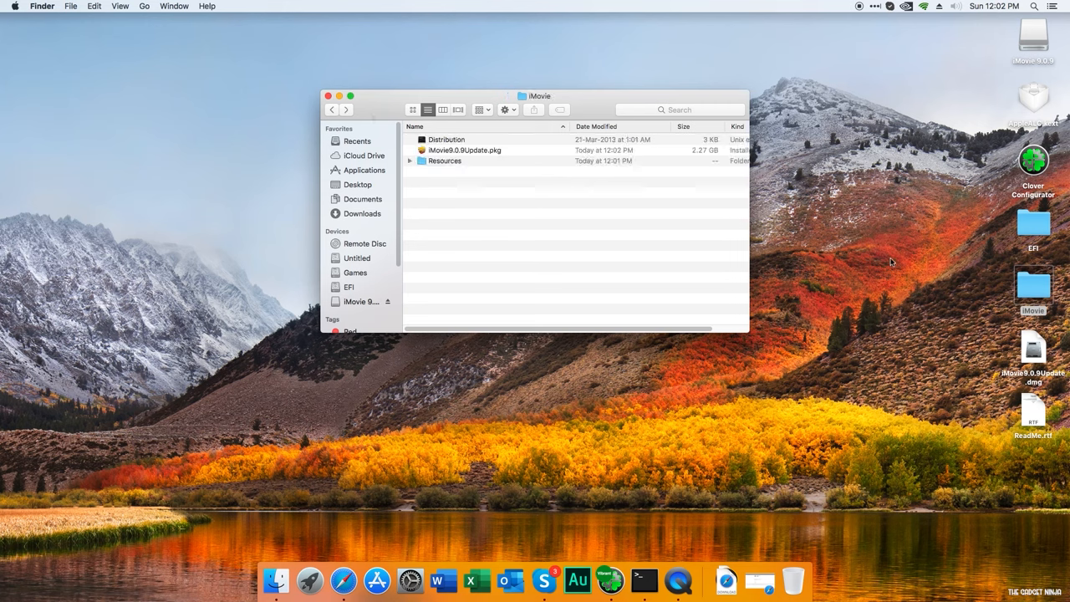
- Bring Finder forward via Spotlight and show the system Applications folder
type("fi")
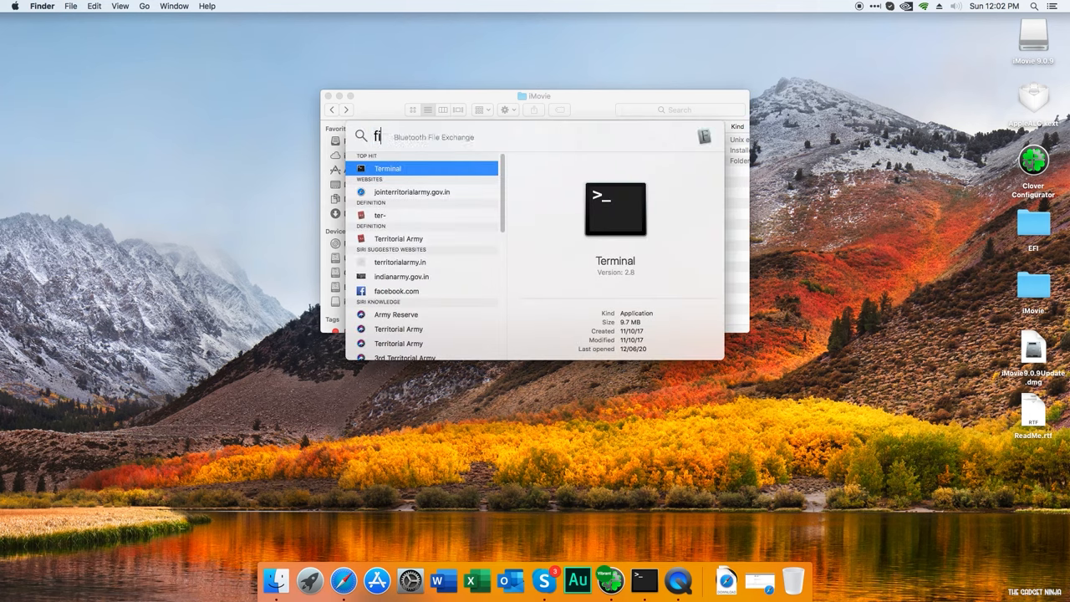
key("Escape")
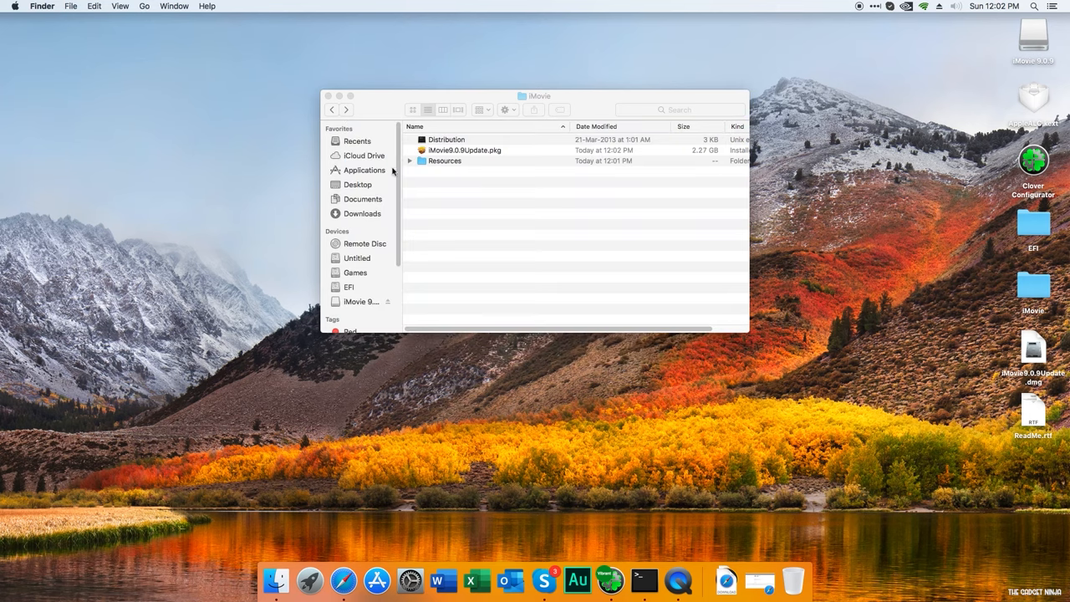
left_click(358, 154)
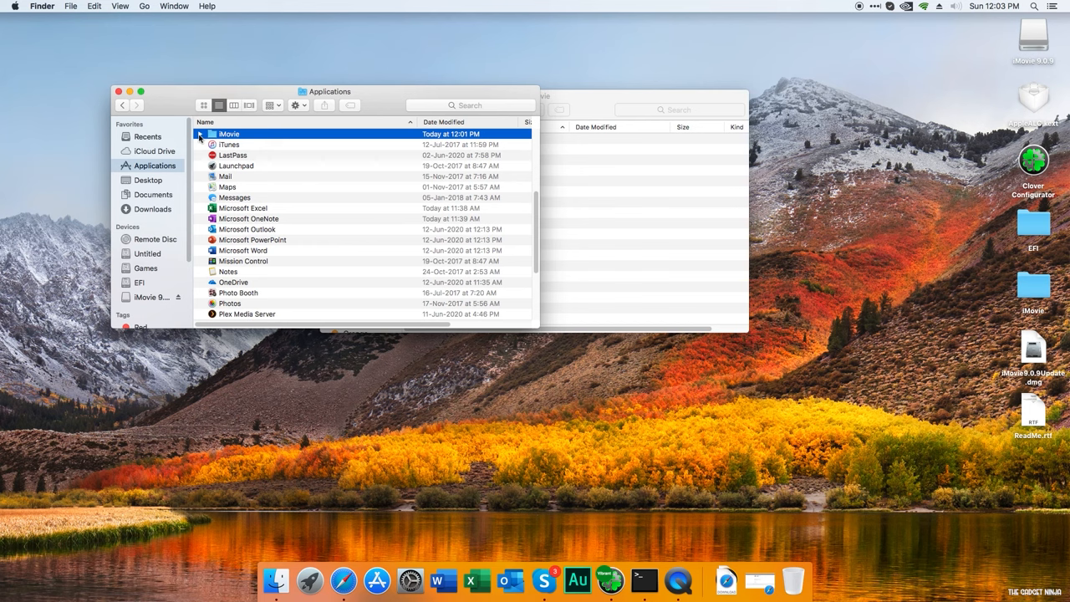
- Show iMovie9.0.9Update.pkg's package contents and reveal the iMovie app inside Payload 2
double_click(229, 134)
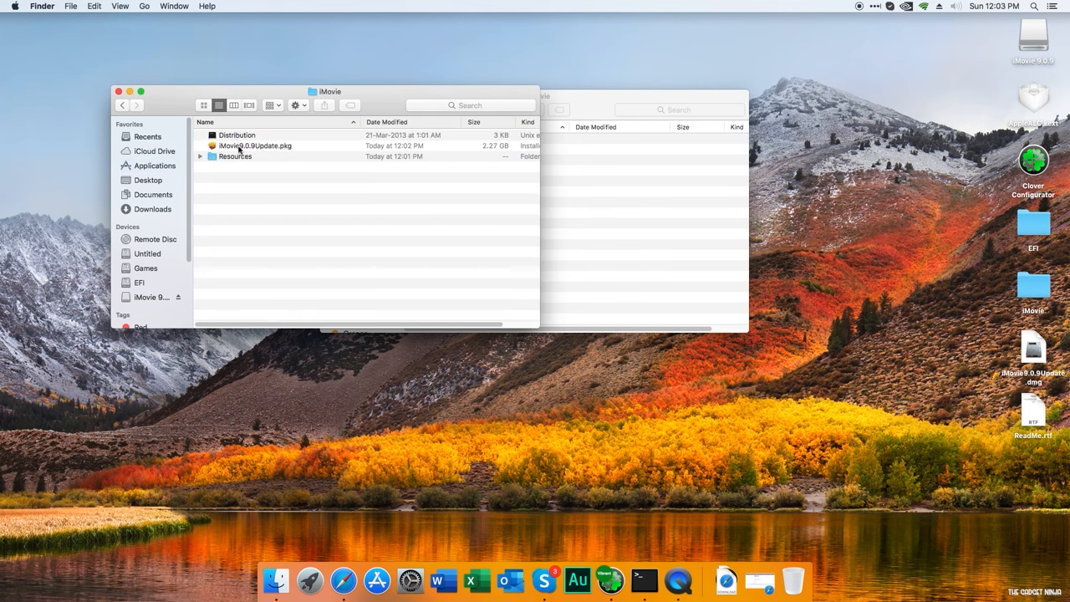
right_click(254, 145)
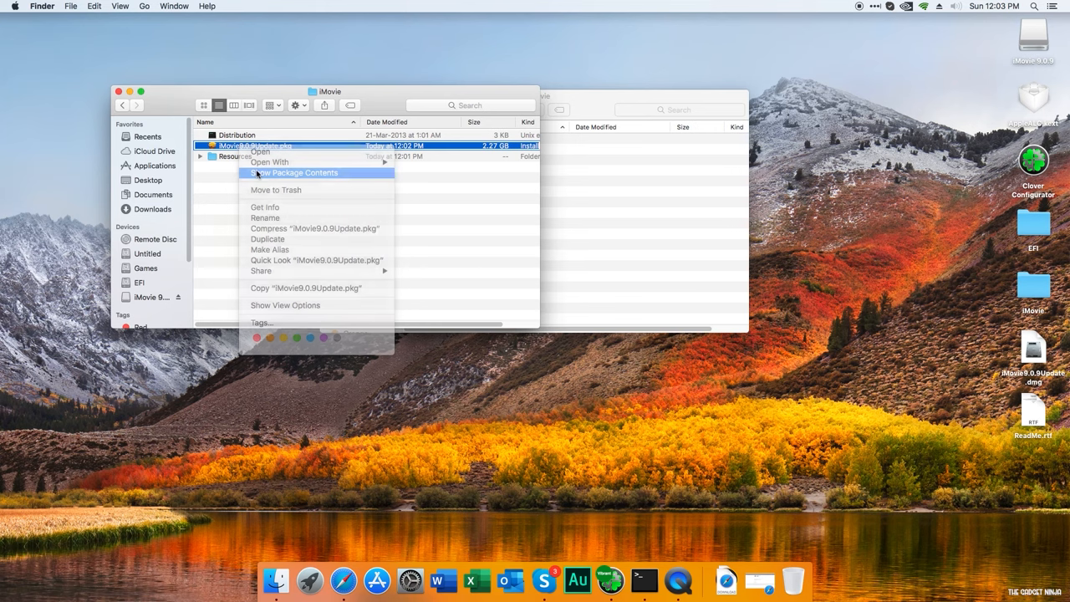
left_click(294, 172)
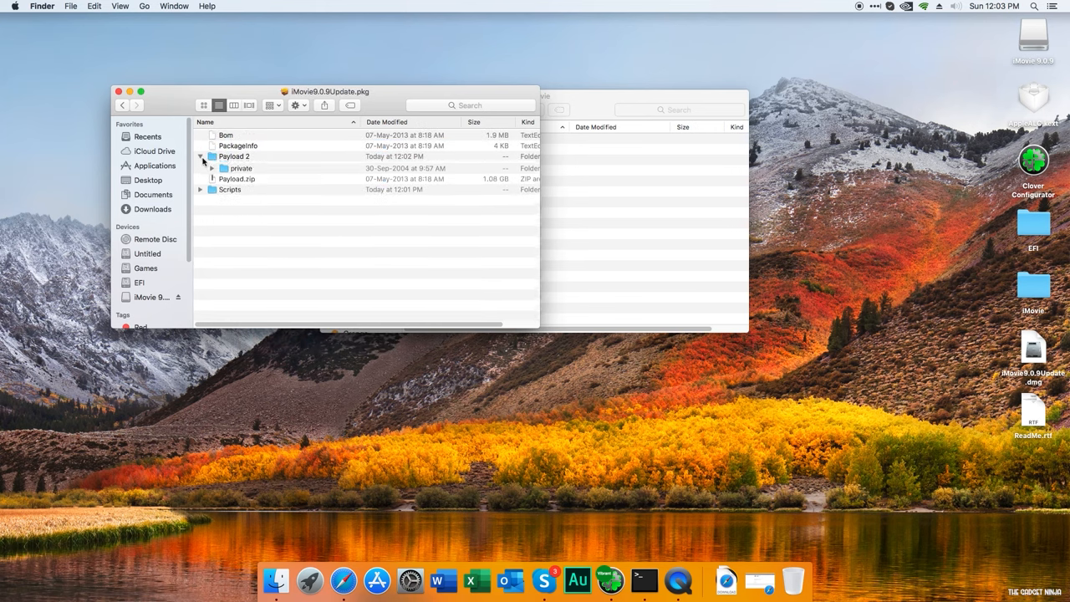
right_click(243, 178)
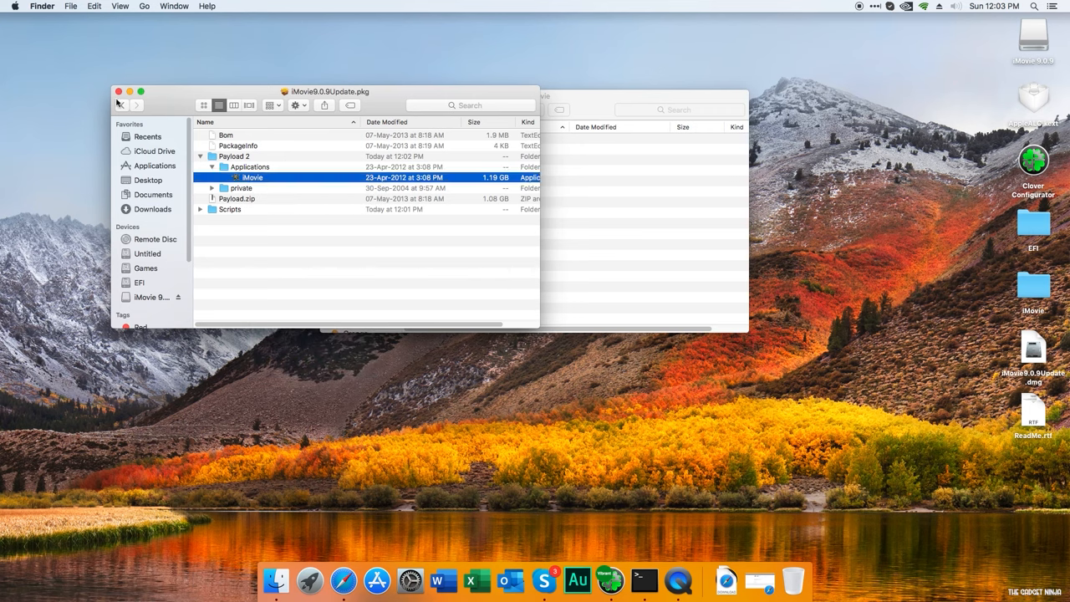
- Place the extracted iMovie app in the Applications folder and select it there
left_click(154, 166)
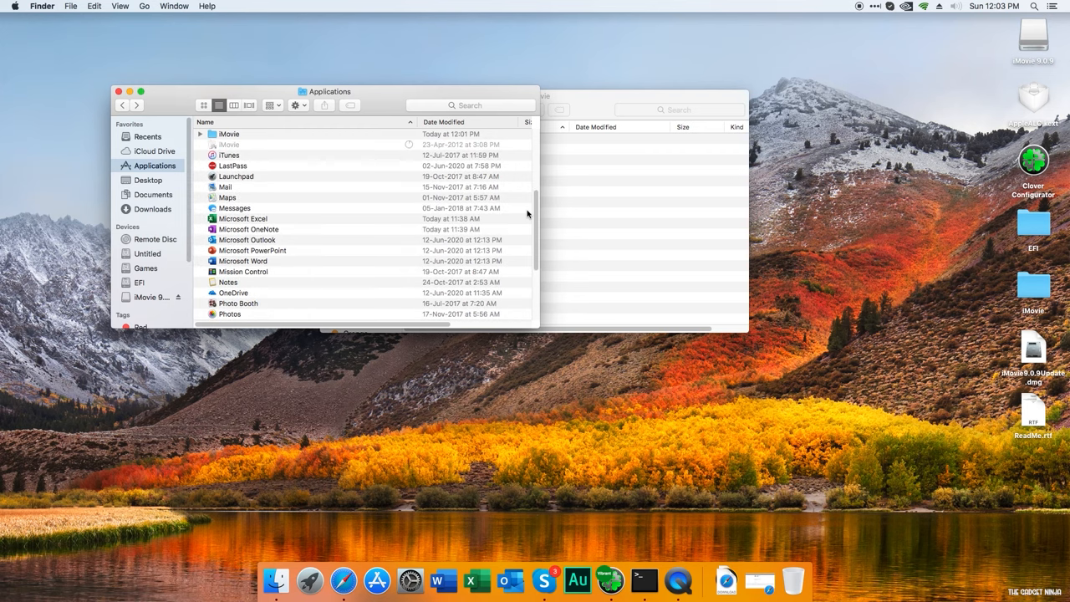
mouse_move(361, 155)
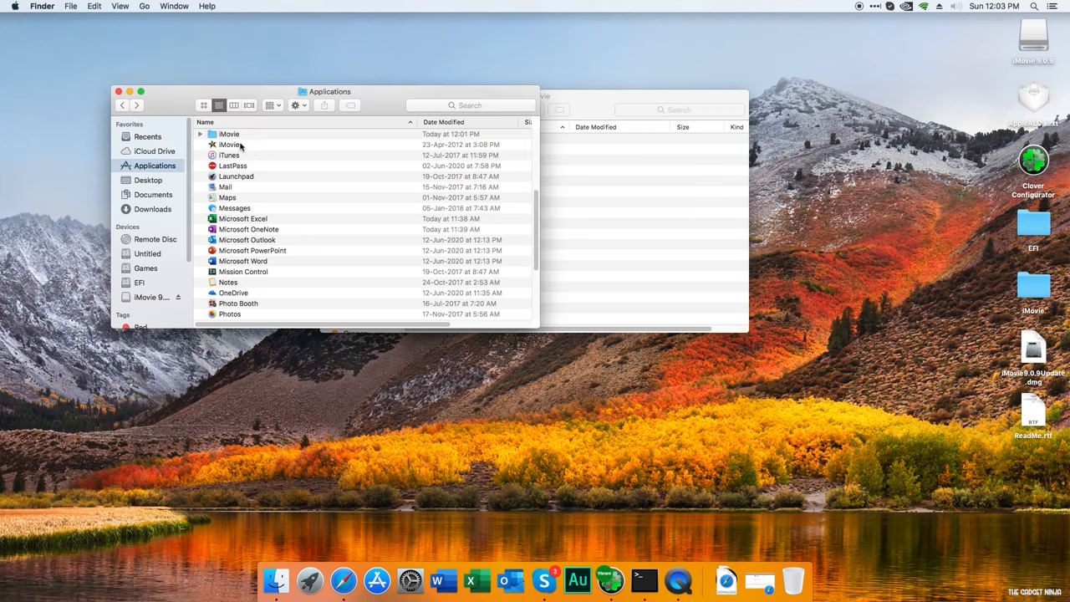
left_click(251, 154)
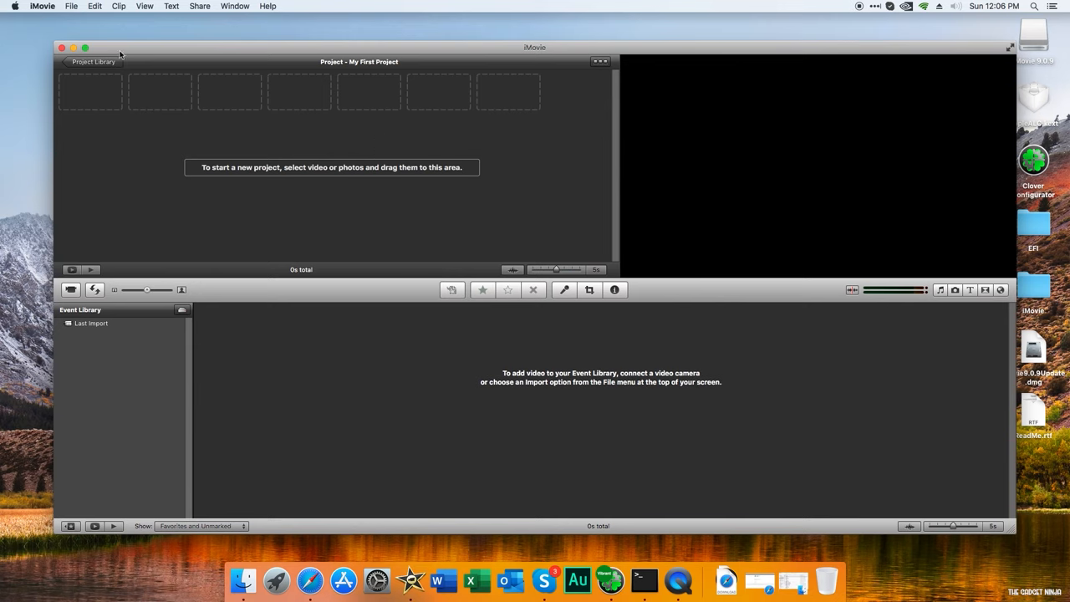
mouse_move(74, 47)
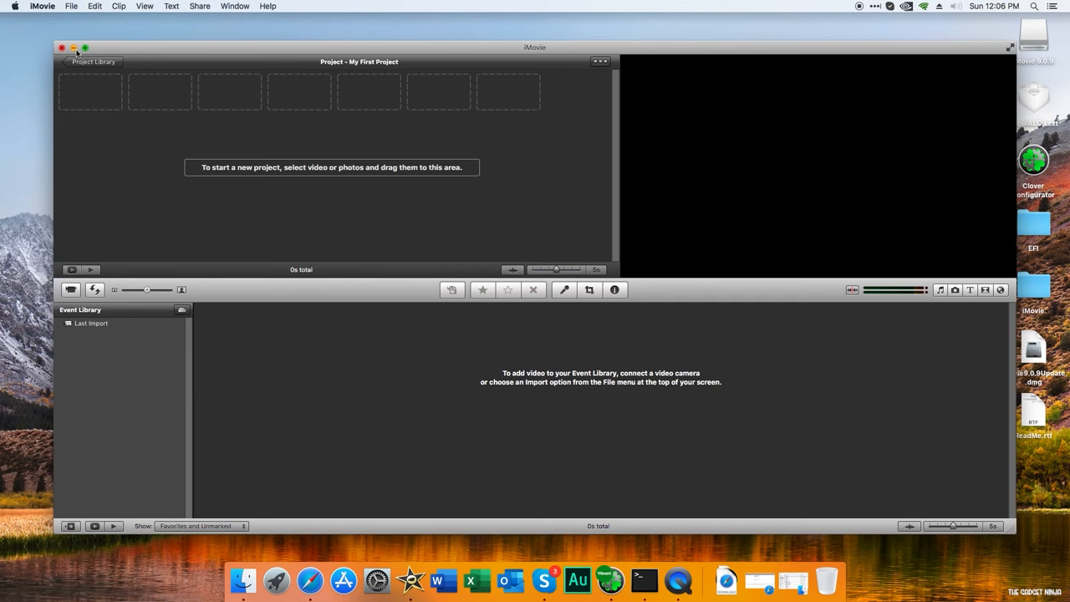
- Close the old iMovie 9.0.9 project window, leaving the desktop visible
left_click(73, 47)
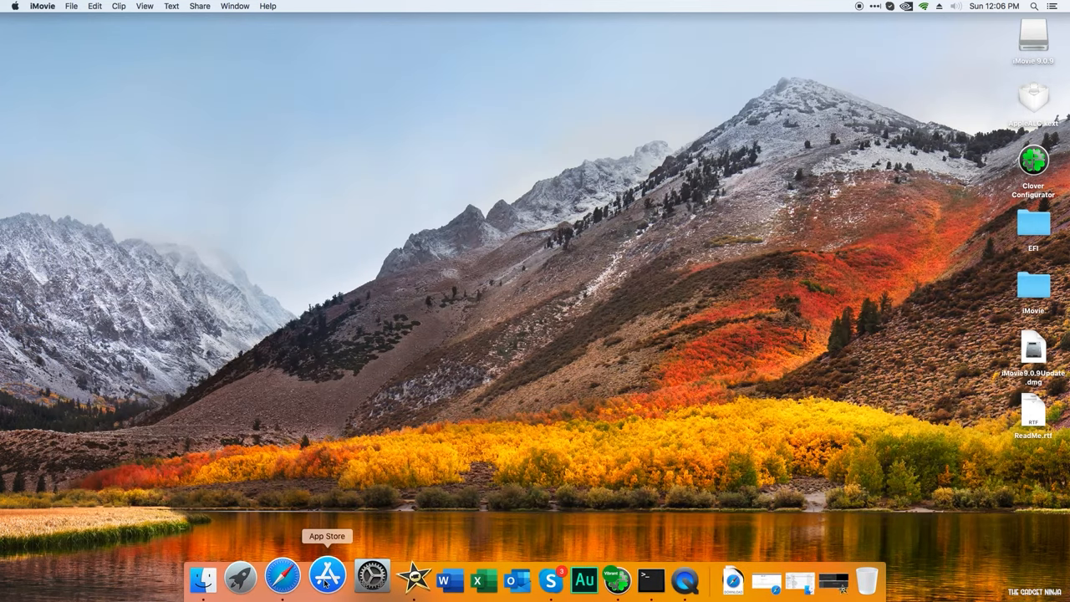
- Search the App Store for 'imovie' and request Get on iMovie
left_click(328, 576)
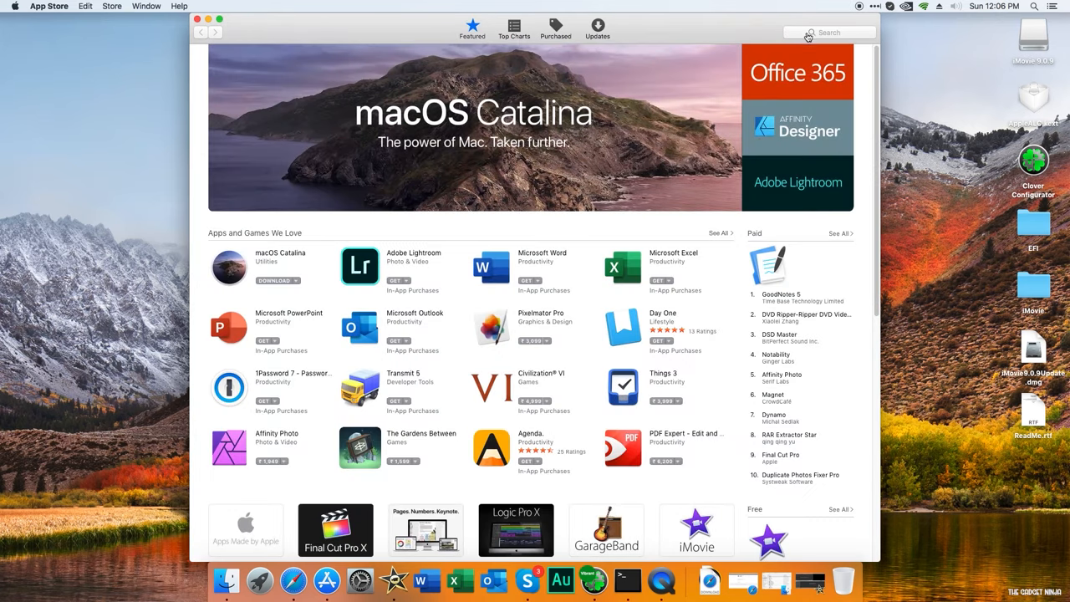
left_click(827, 34)
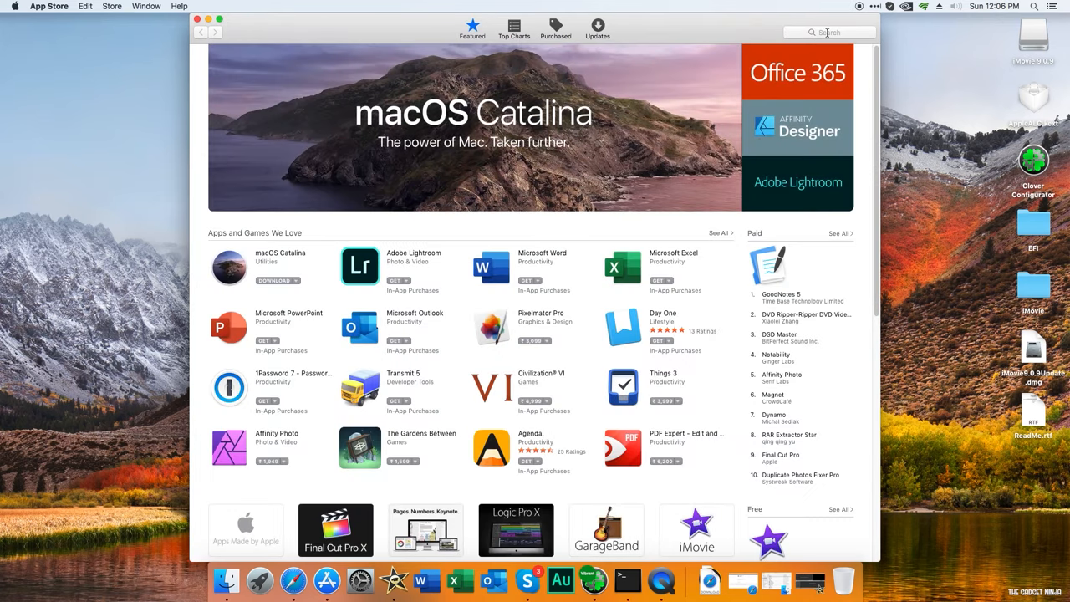
left_click(827, 31)
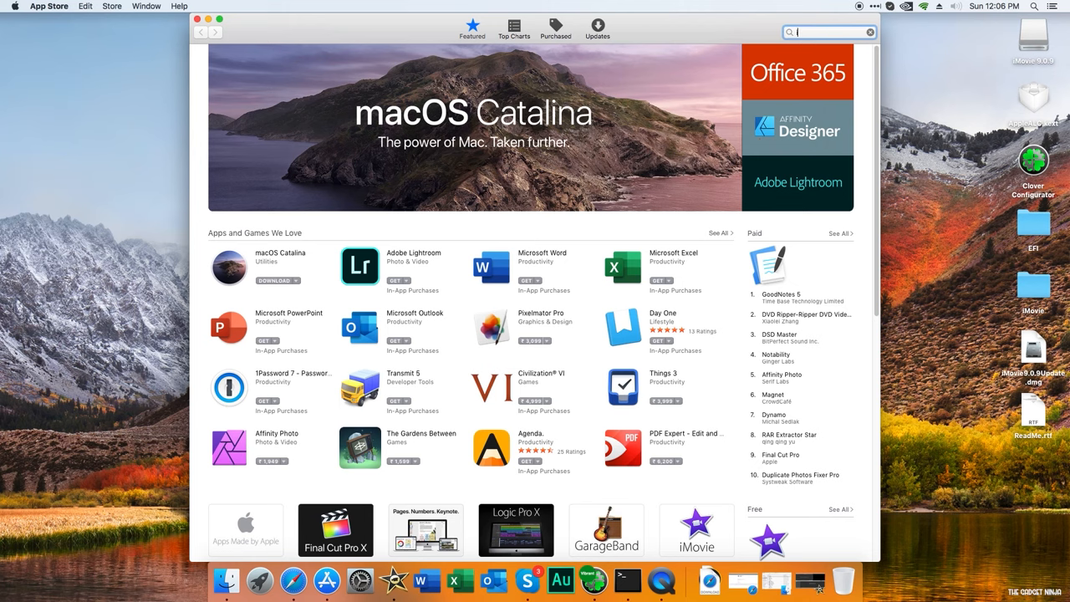
type("imovie")
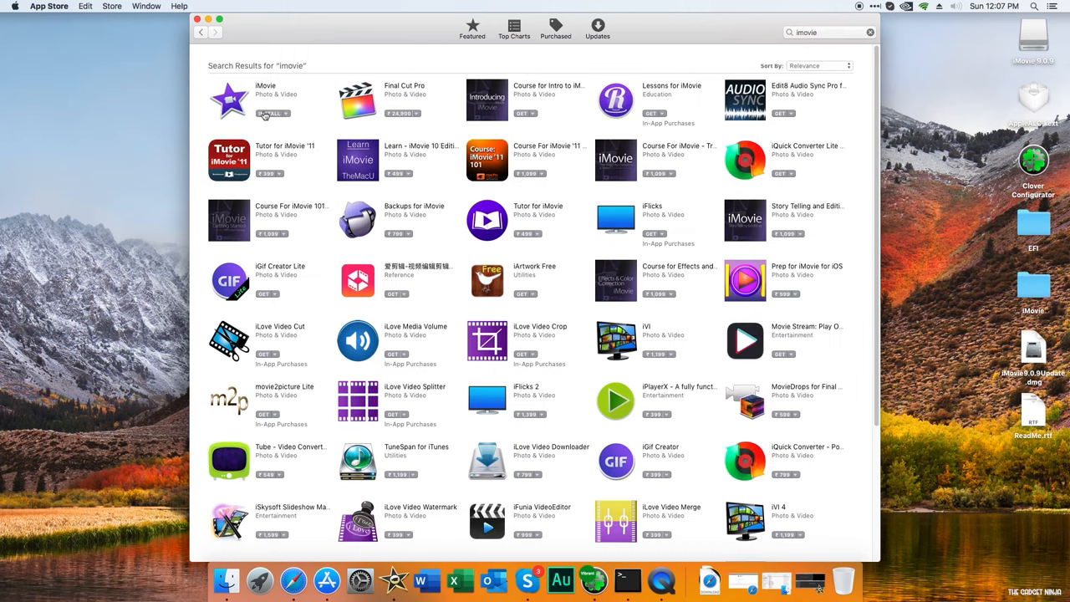
left_click(273, 114)
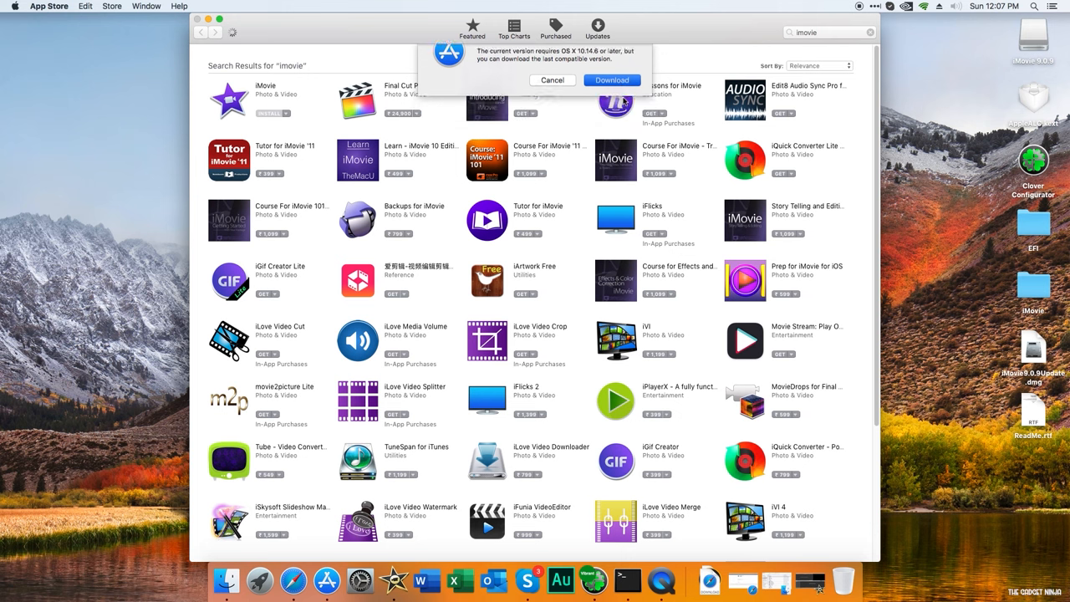
- Accept downloading the last compatible iMovie version and view its app page
left_click(552, 81)
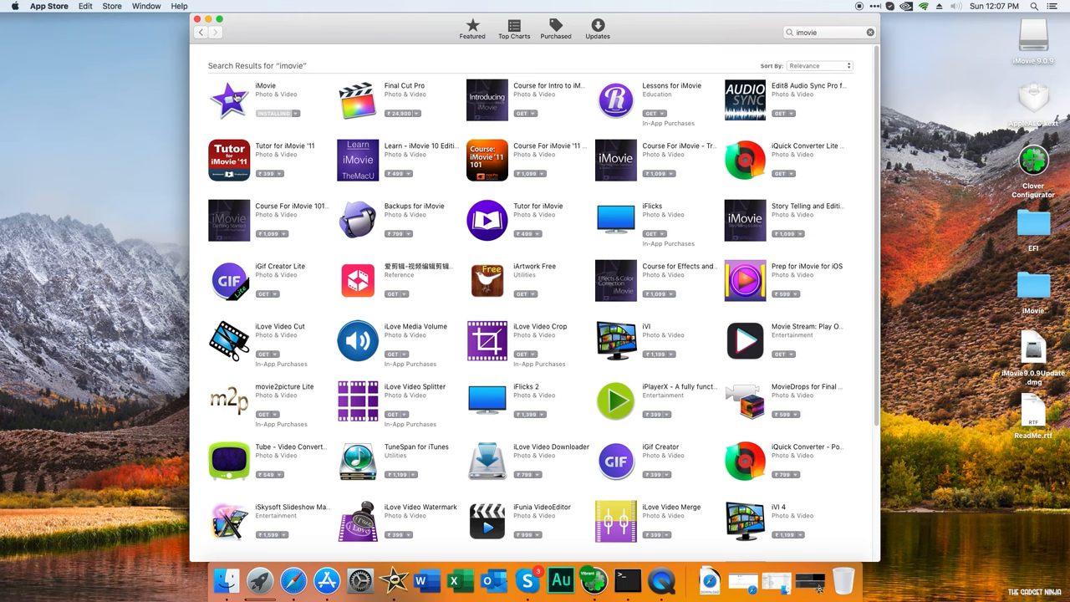
left_click(229, 101)
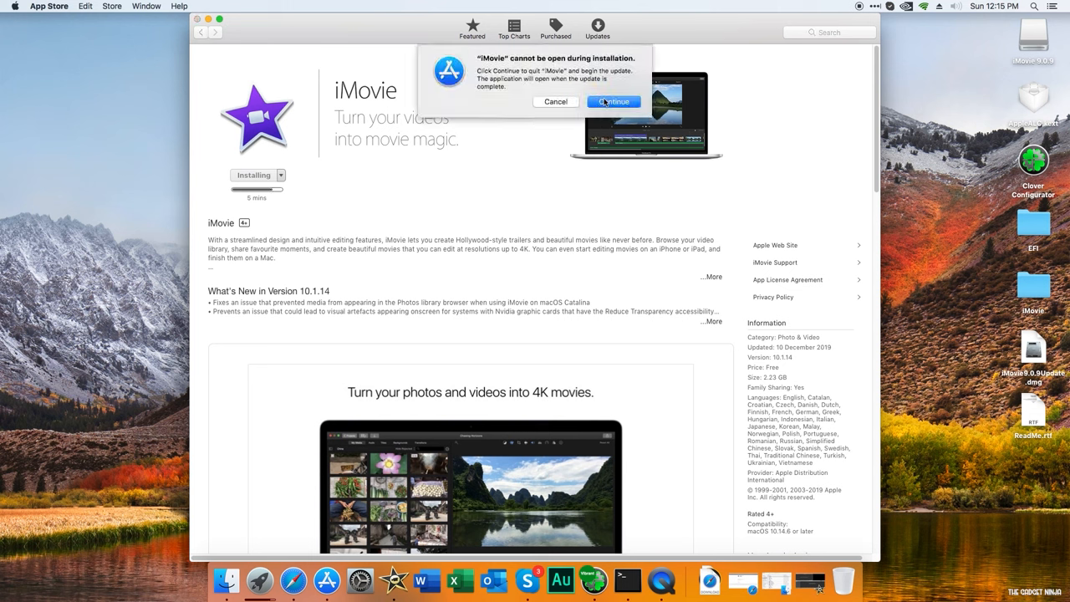
- Continue past the 'cannot be open during installation' alert and launch the installed iMovie
left_click(612, 102)
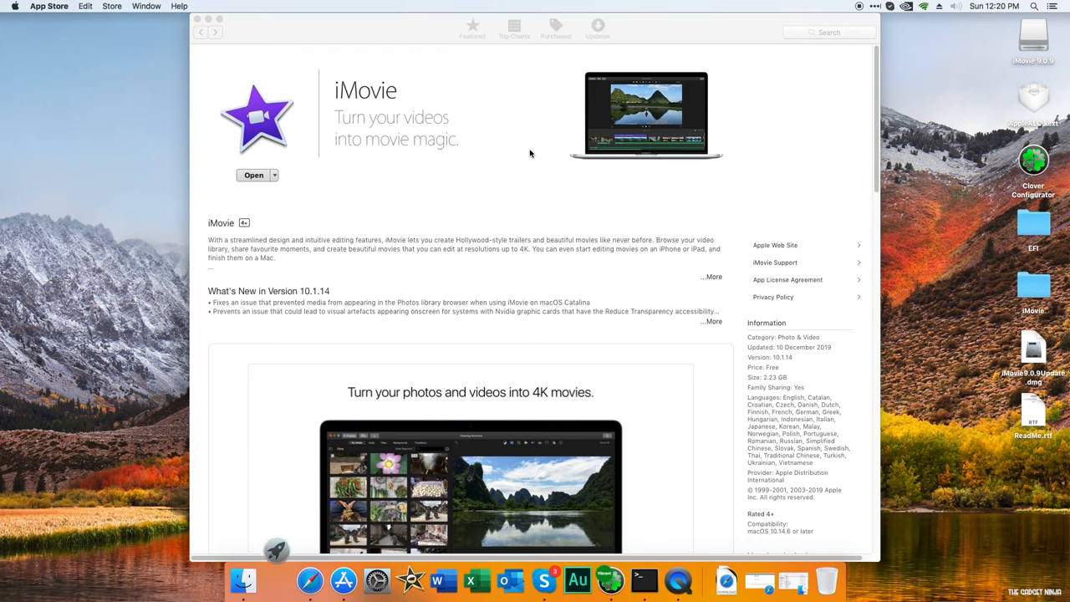
left_click(254, 175)
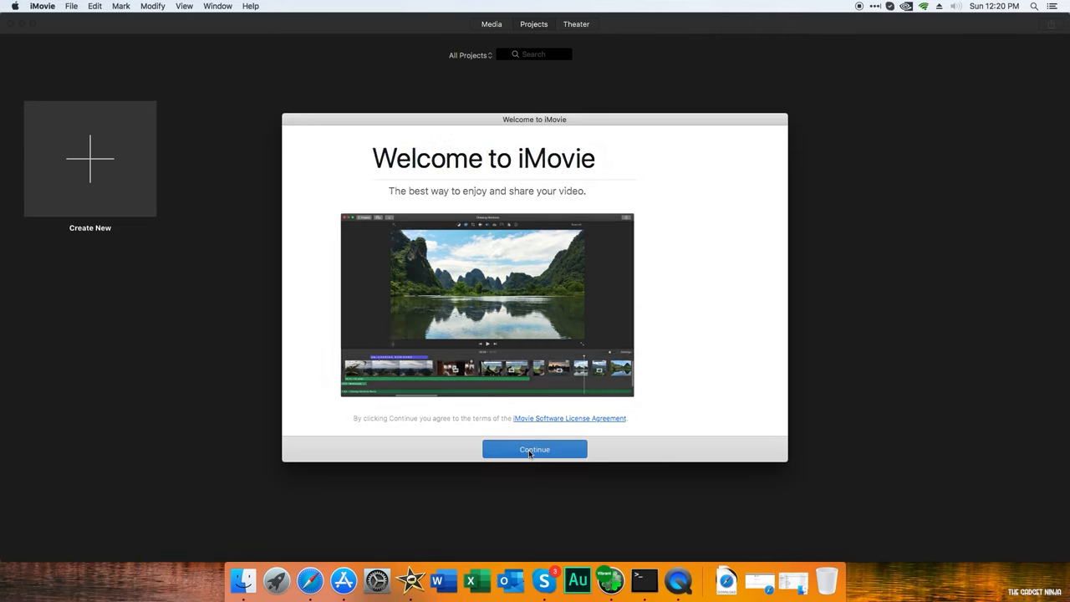
- Dismiss the Welcome to iMovie screen and check About iMovie shows version 10.1.9
left_click(535, 450)
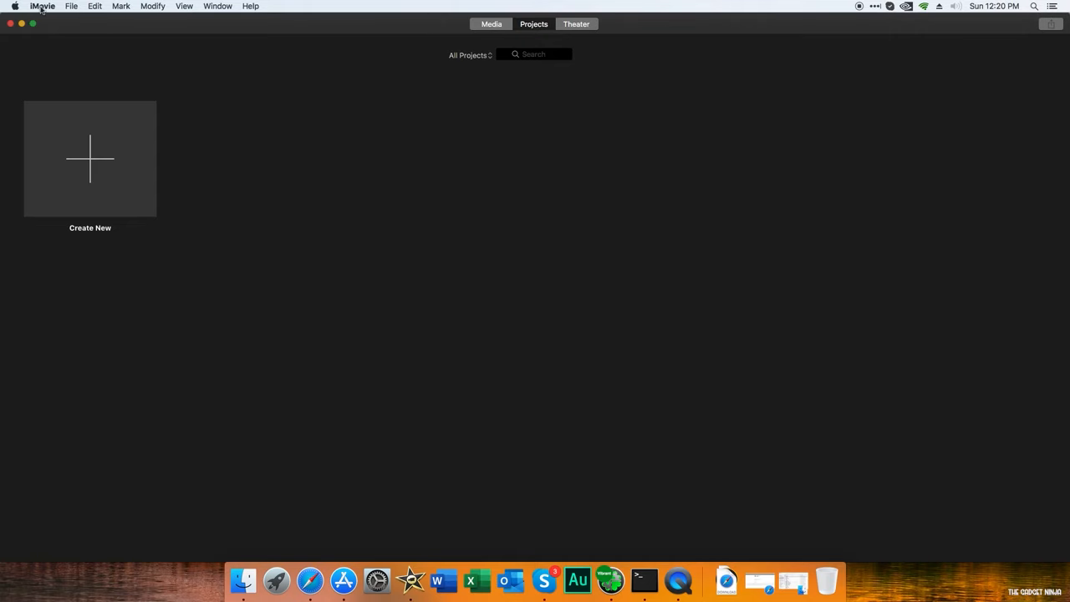
left_click(44, 7)
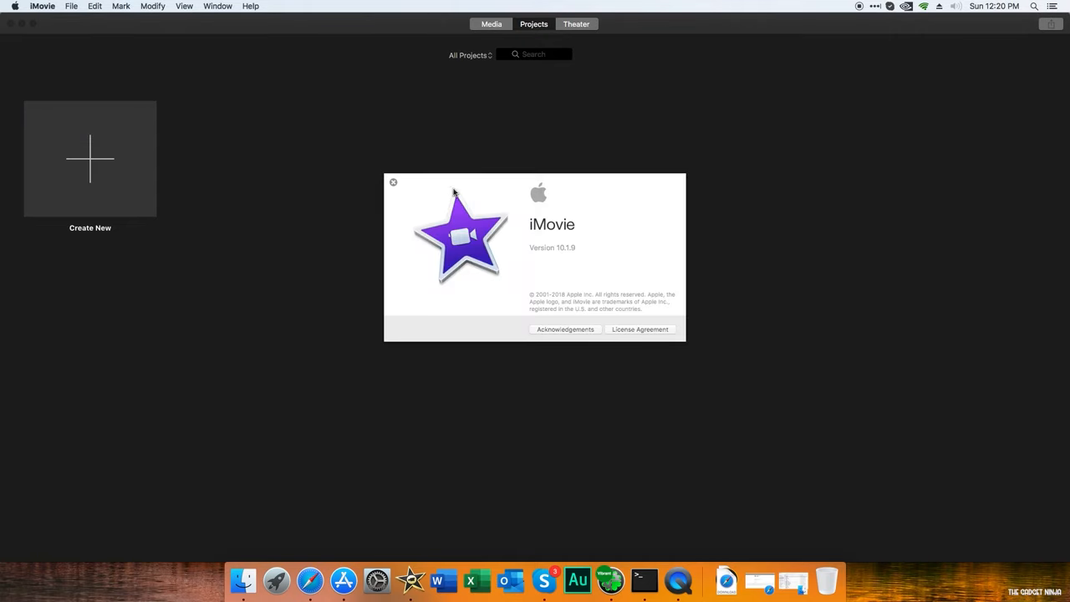
mouse_move(572, 254)
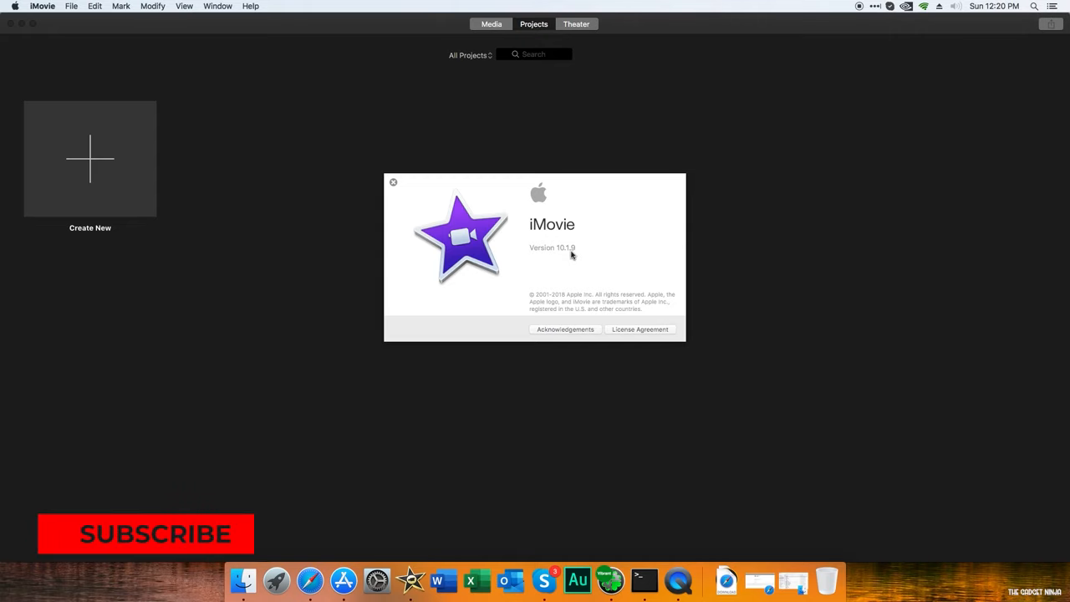
left_click(393, 182)
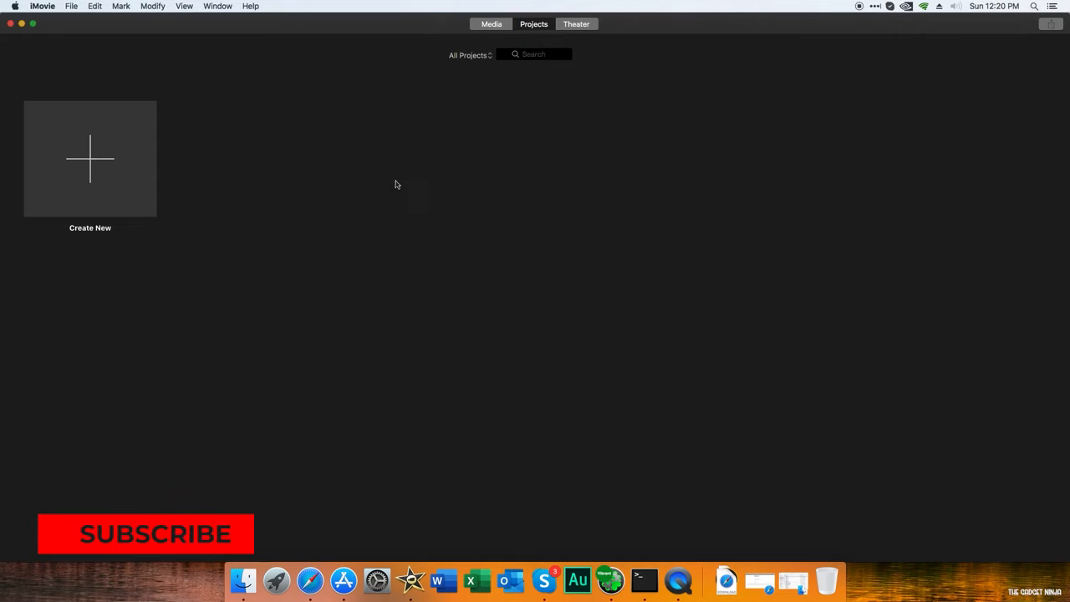